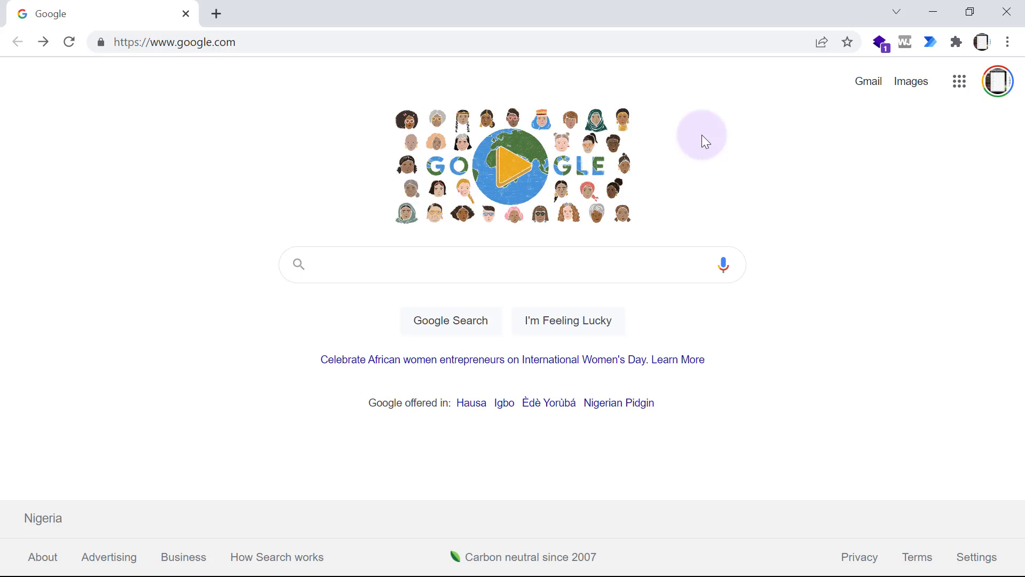
Search Google for 'microsoft 365 developer' using the autocomplete suggestion.
left_click(512, 264)
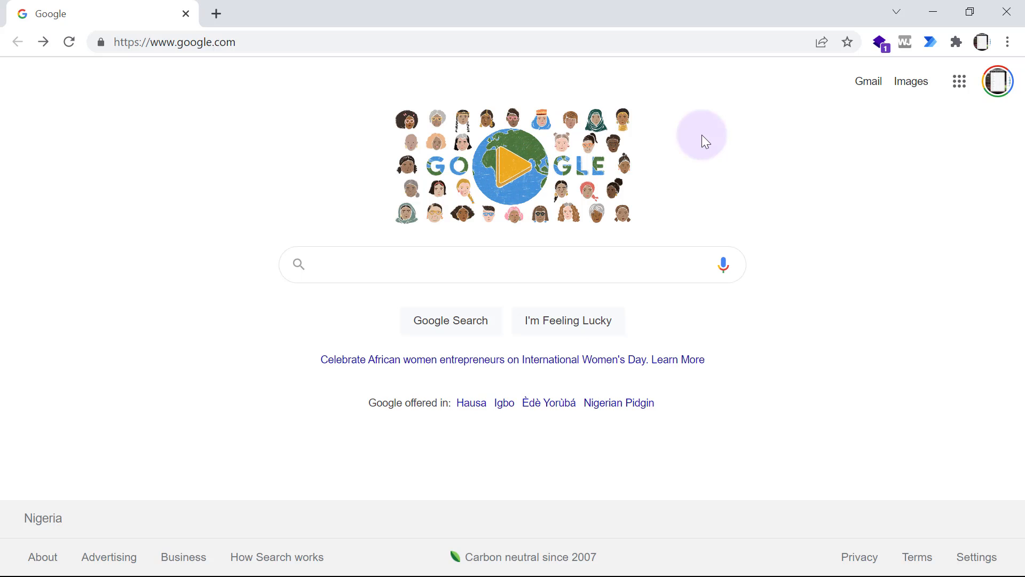
left_click(511, 264)
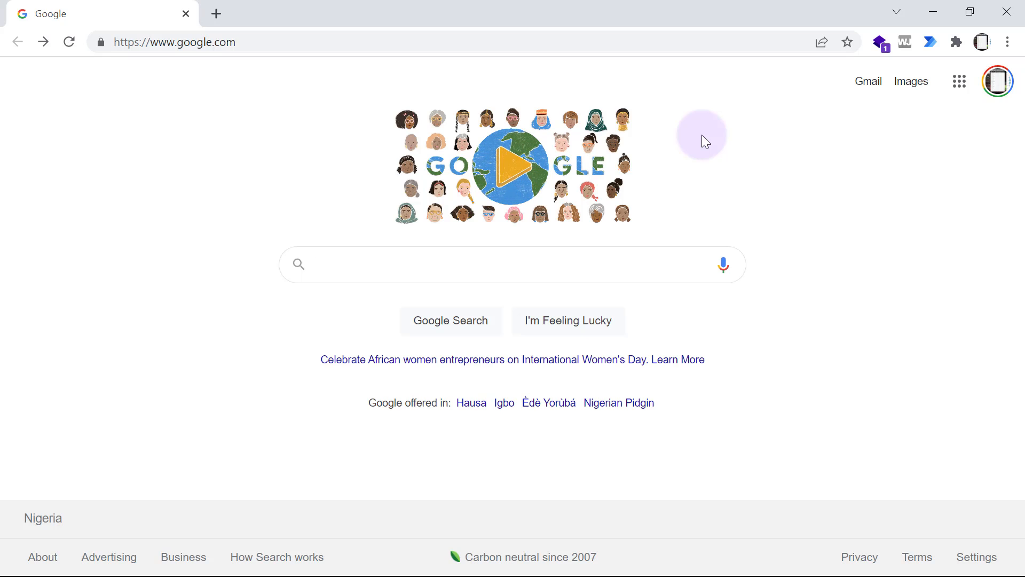
left_click(512, 264)
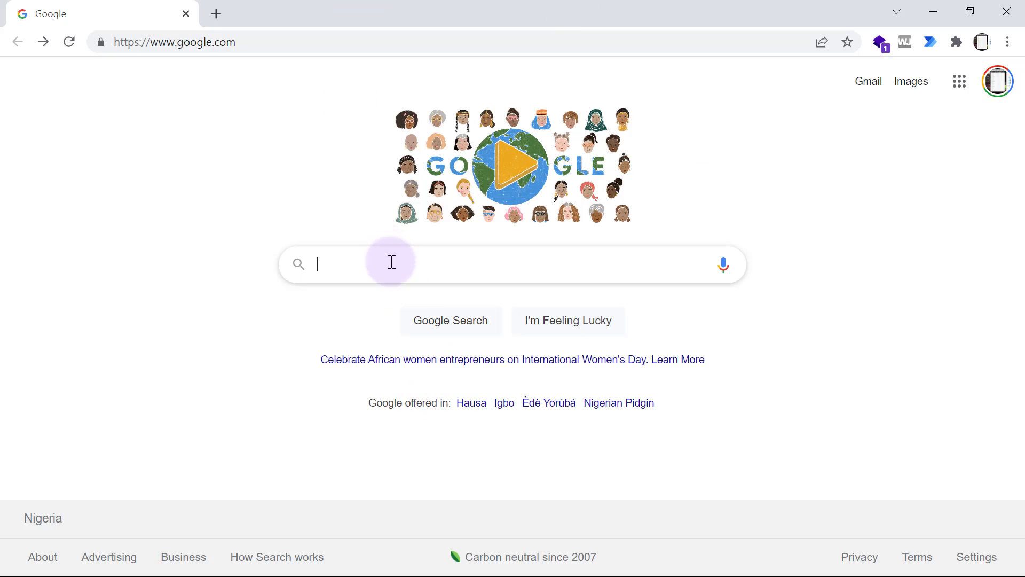
type("microd")
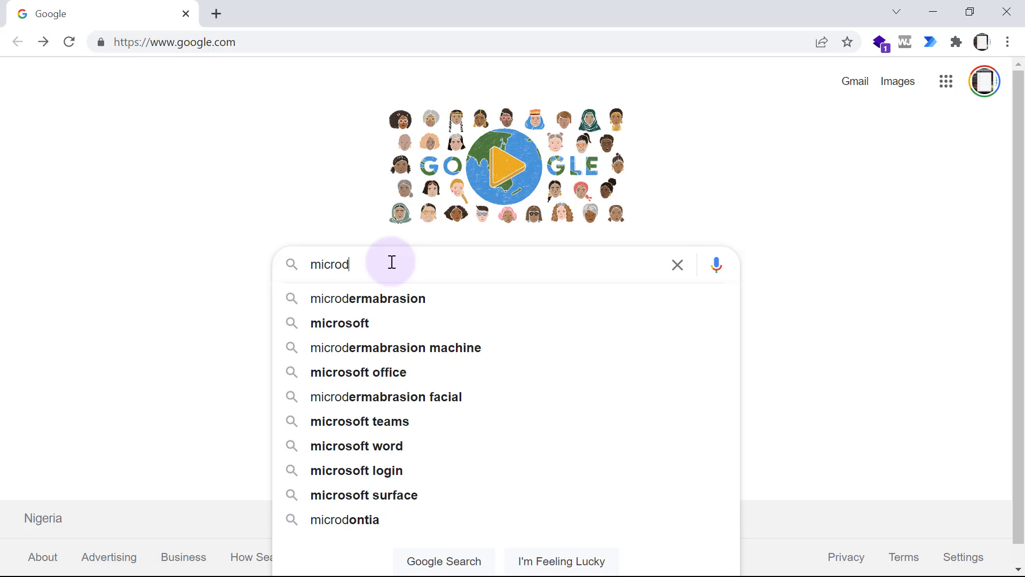
key("Backspace")
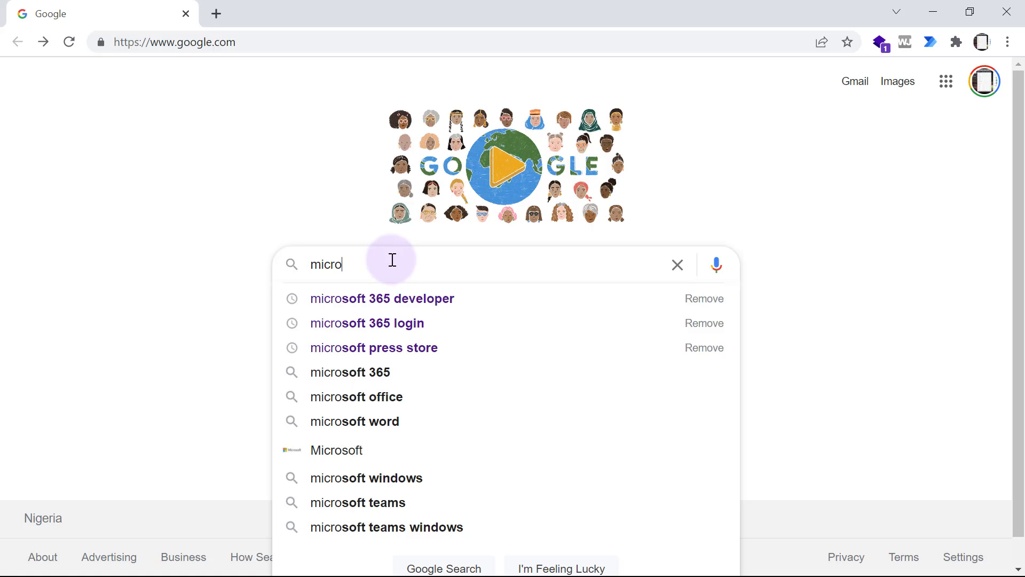
left_click(382, 298)
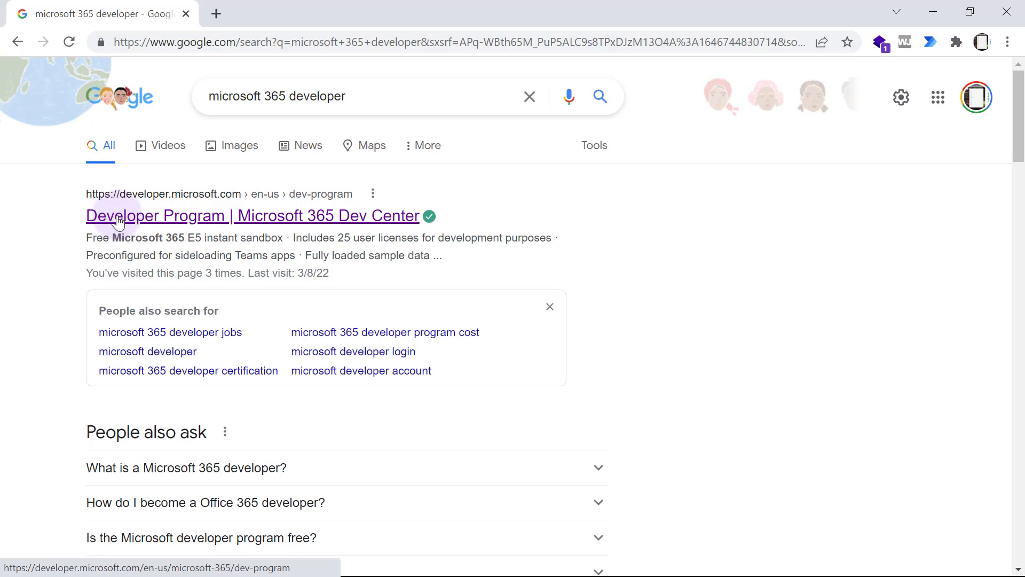
Open the Microsoft 365 Dev Center Developer Program result and choose Join now.
left_click(248, 215)
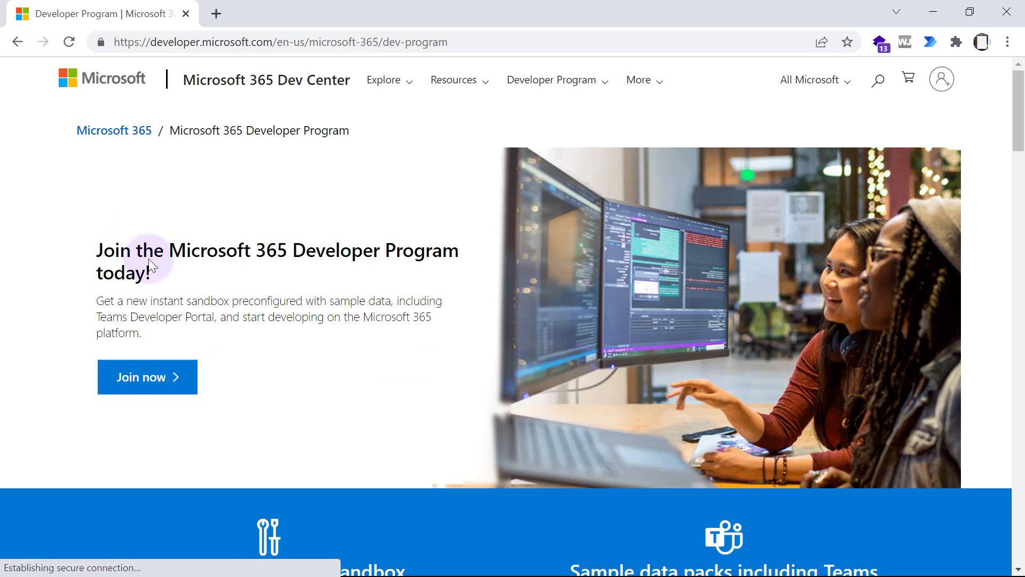
left_click(146, 376)
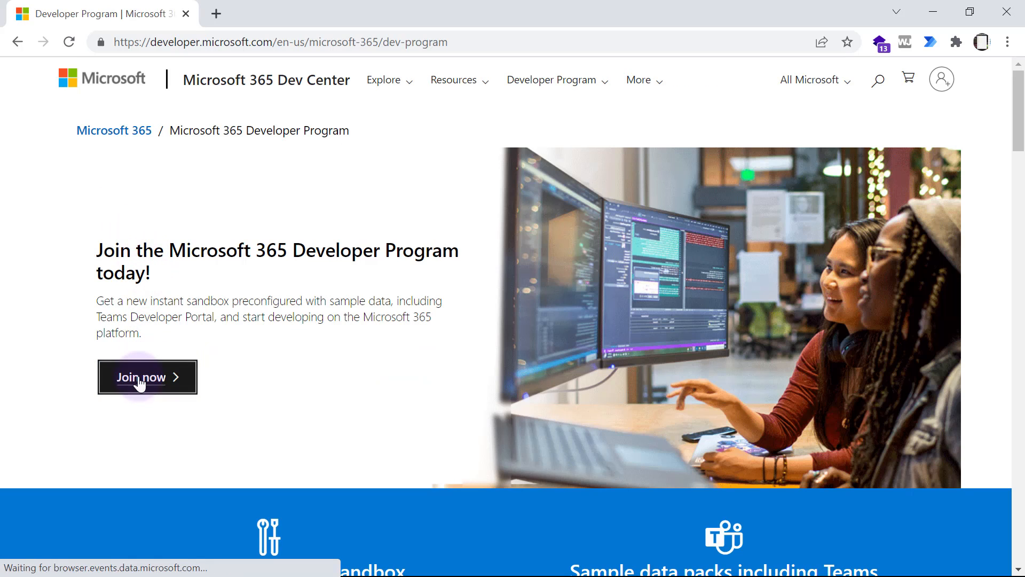
left_click(146, 377)
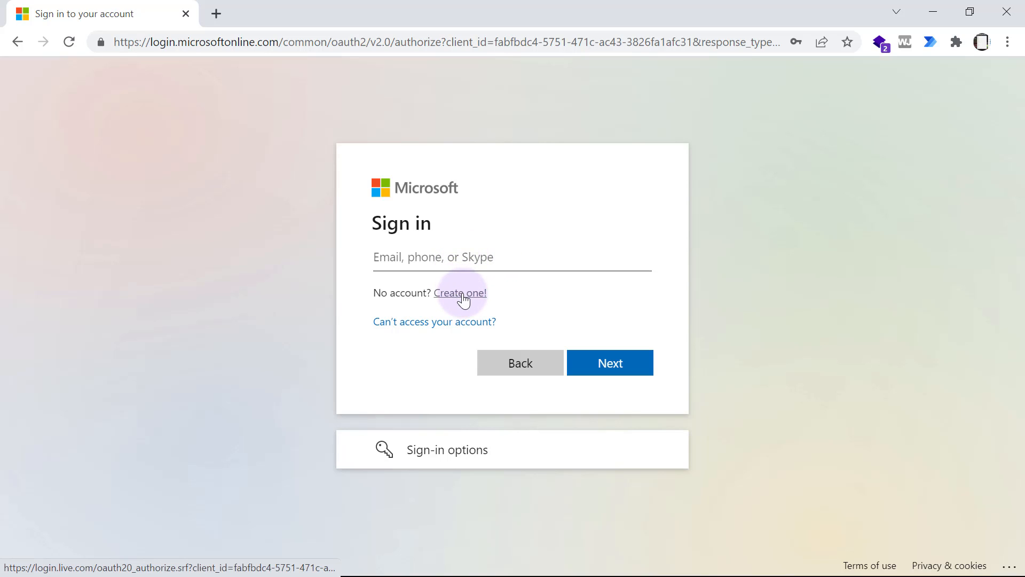
Sign in to the Microsoft account with its email and password.
left_click(609, 363)
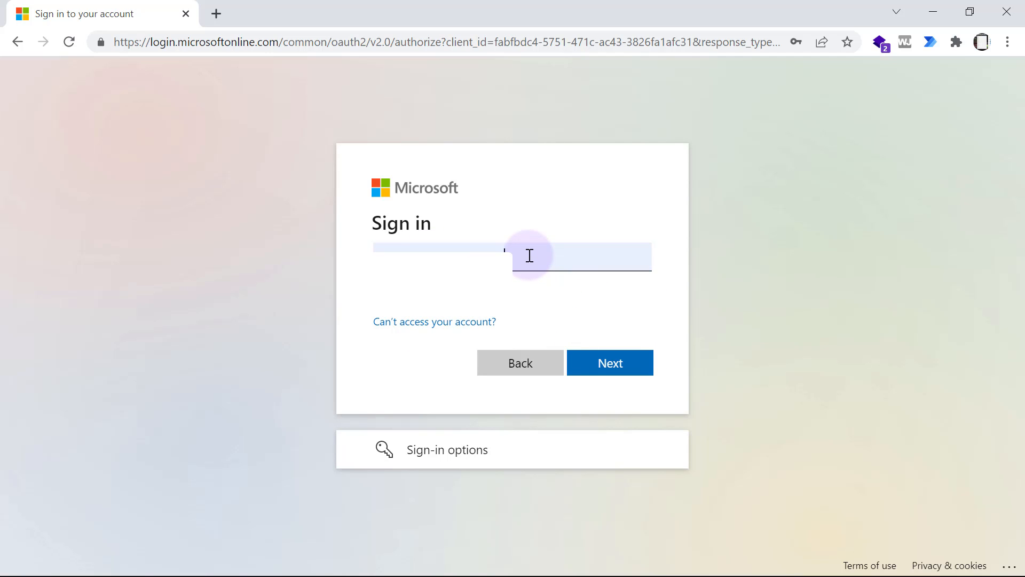
left_click(608, 363)
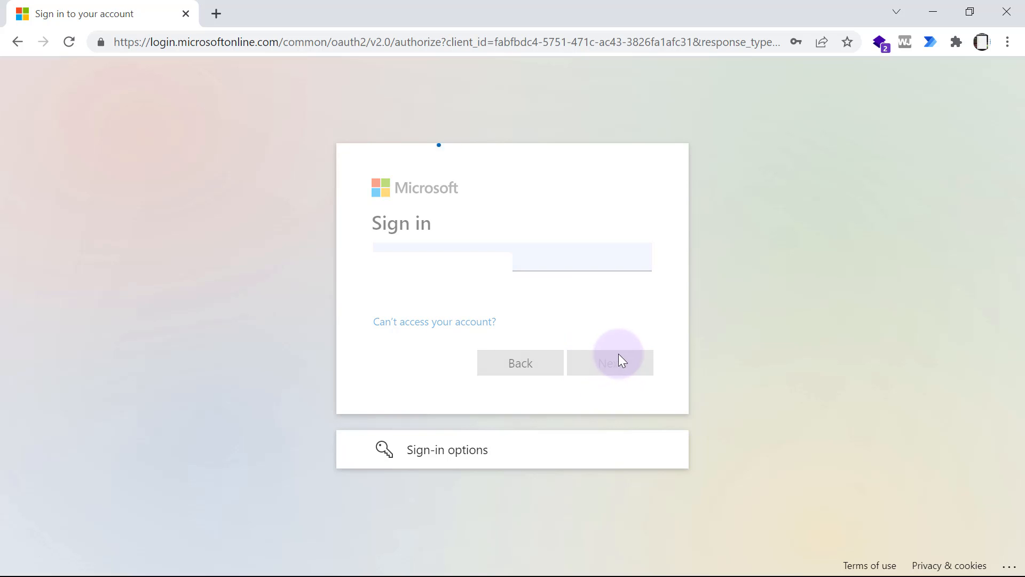
left_click(609, 363)
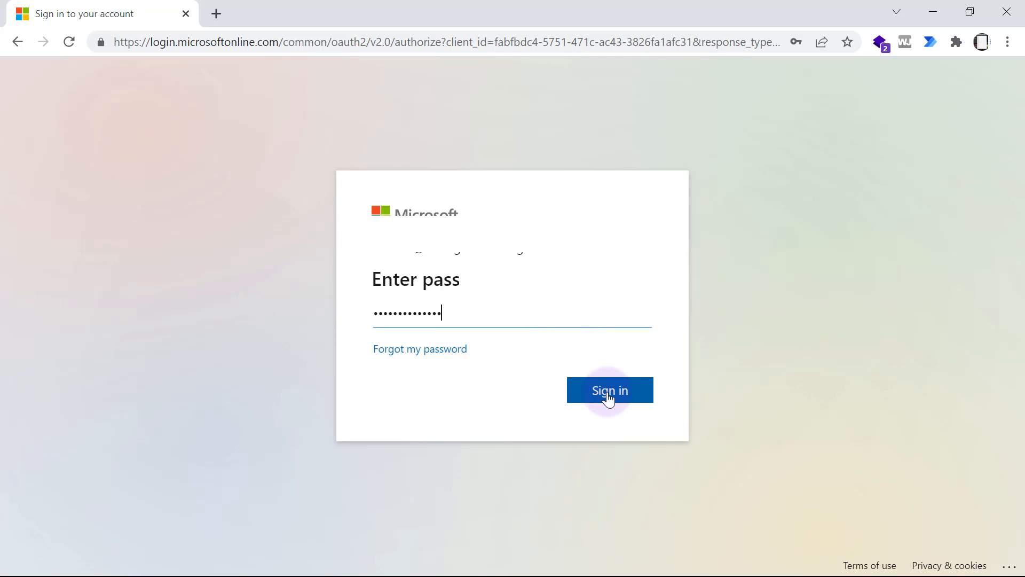
left_click(609, 390)
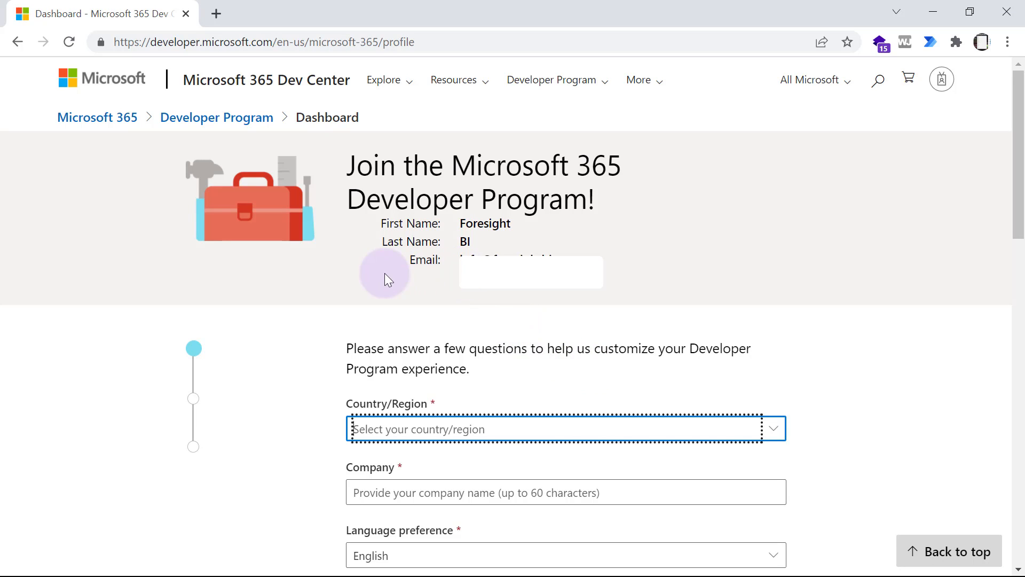
Set the join form's country/region to Nigeria.
scroll("down", 3)
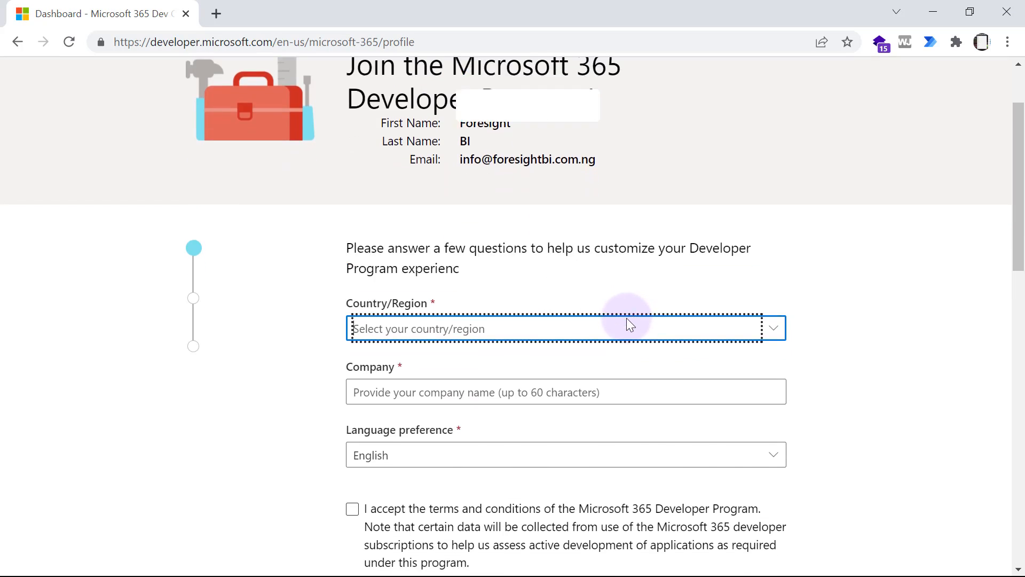
scroll("down", 3)
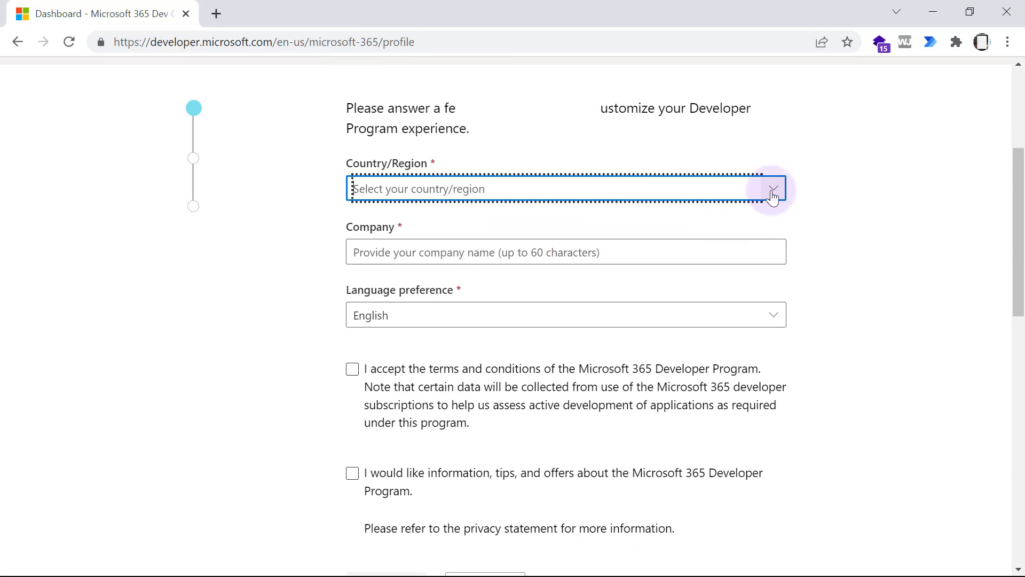
left_click(772, 189)
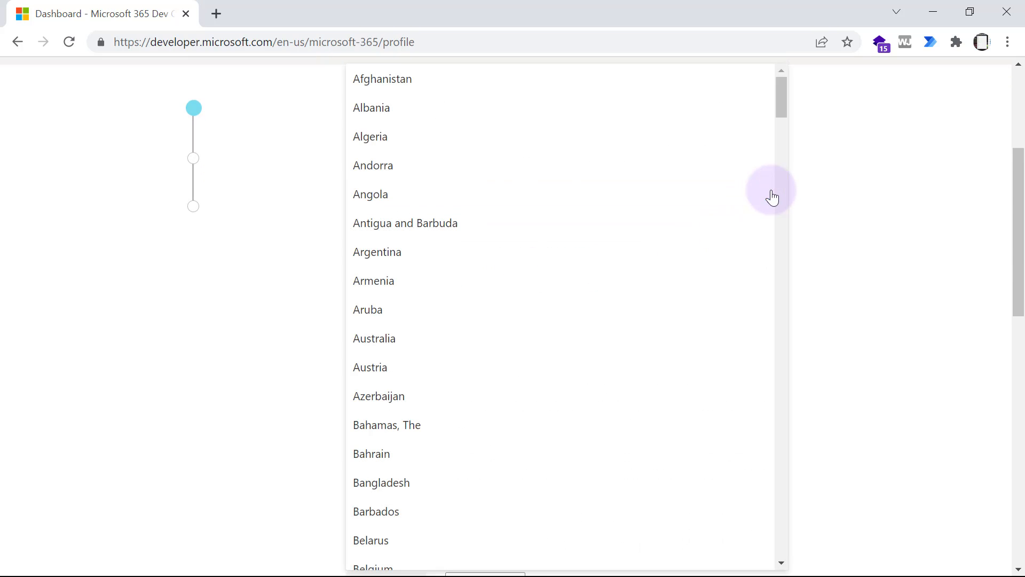
scroll("down", 3)
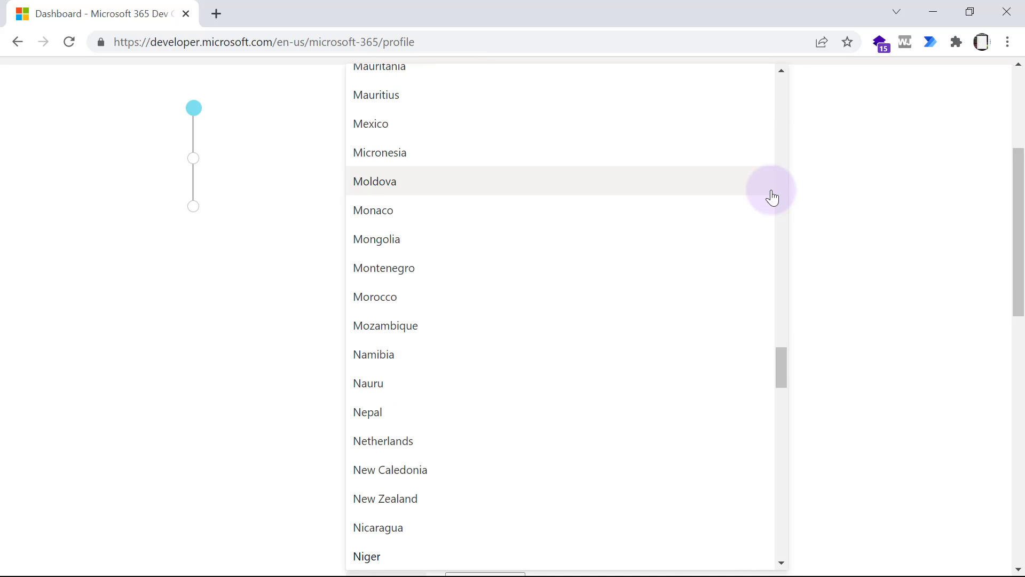
mouse_move(467, 499)
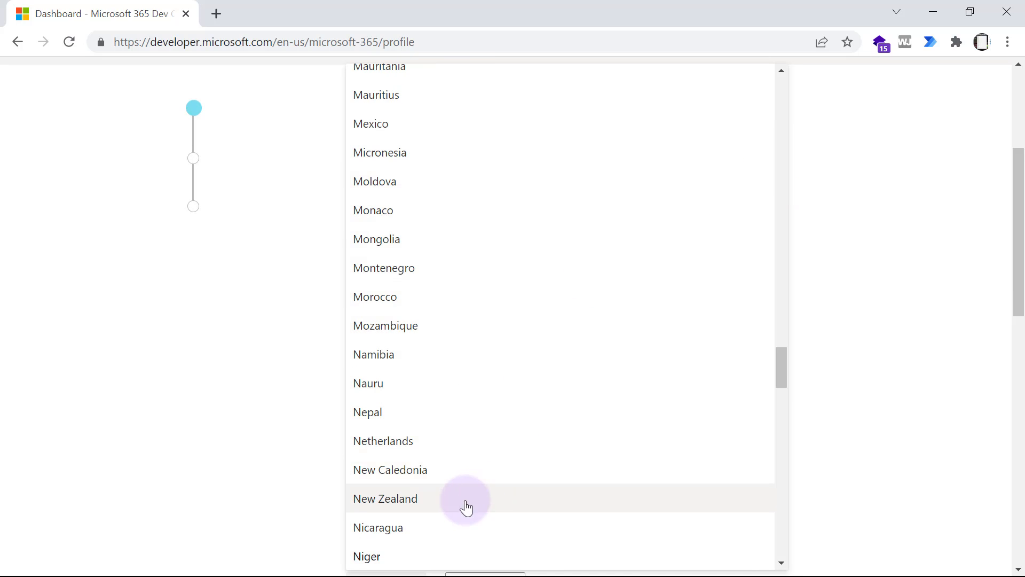
scroll("down", 3)
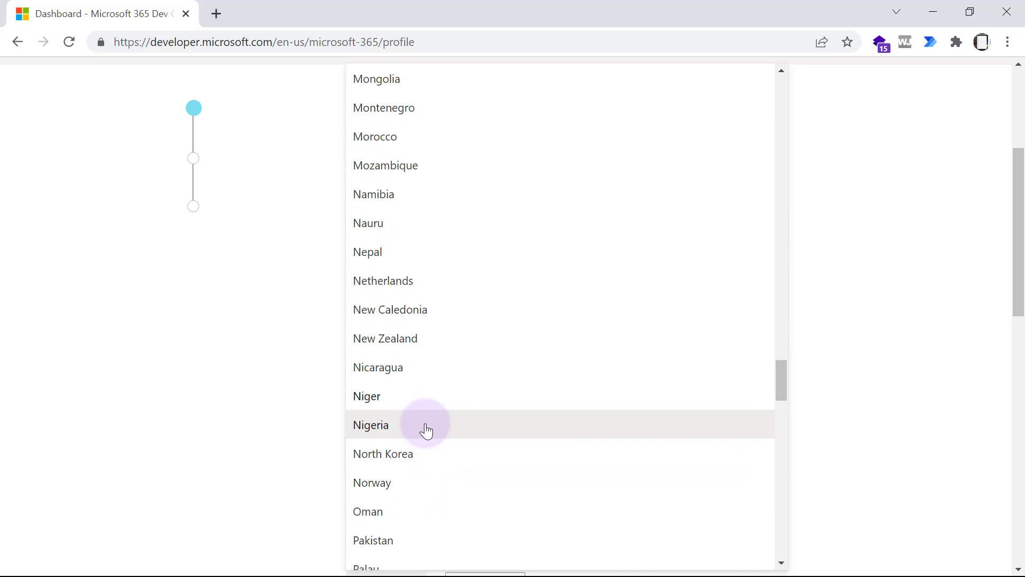
left_click(370, 424)
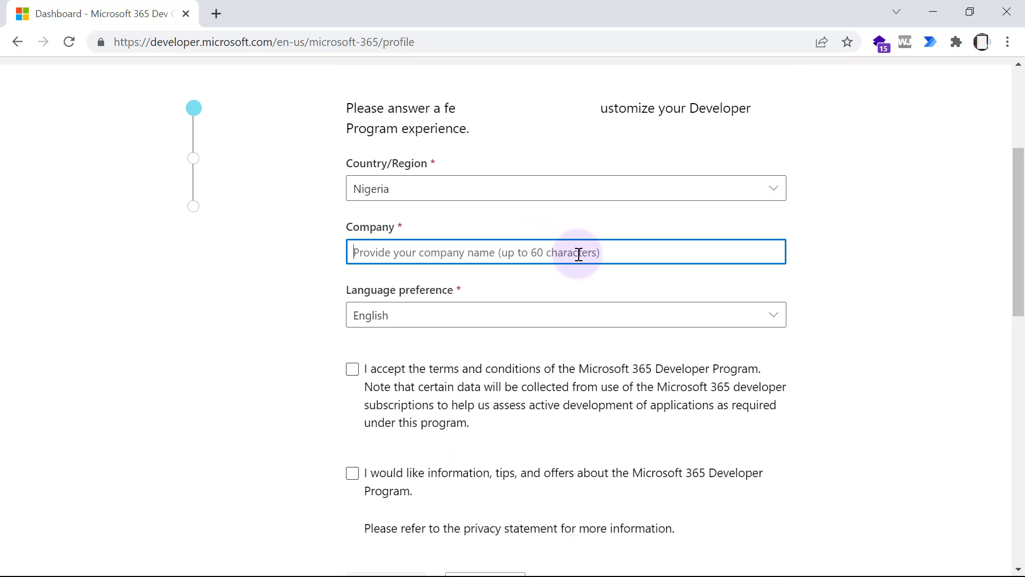
Enter company Foresight BI, accept the terms, and submit the first form step.
type("FG")
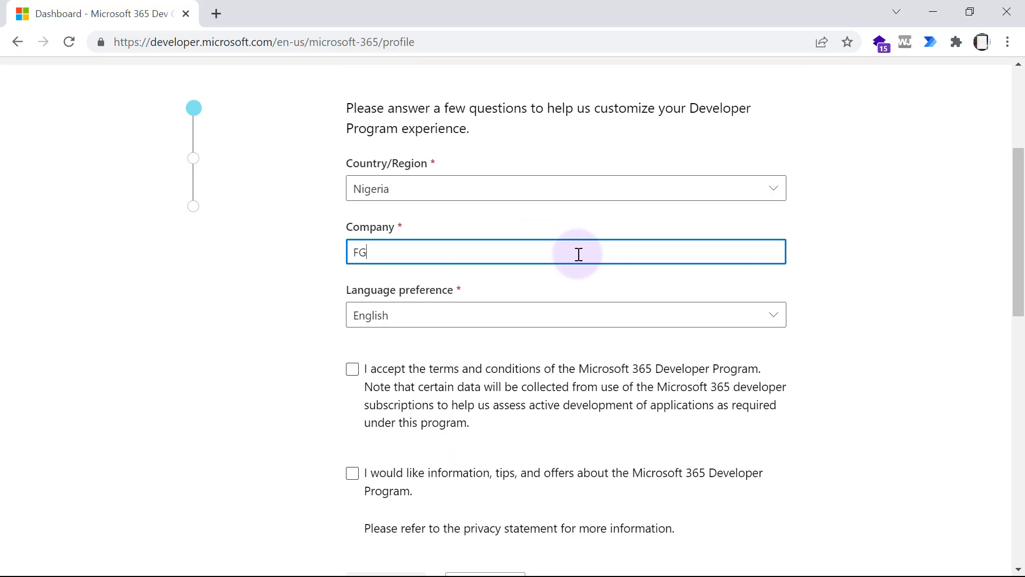
type("Foresi")
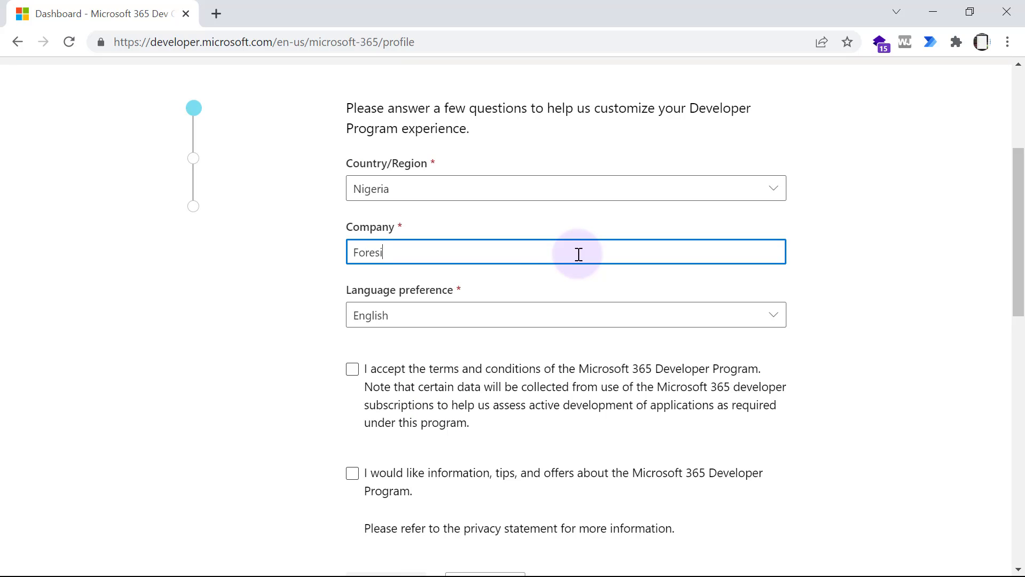
type("ght BI")
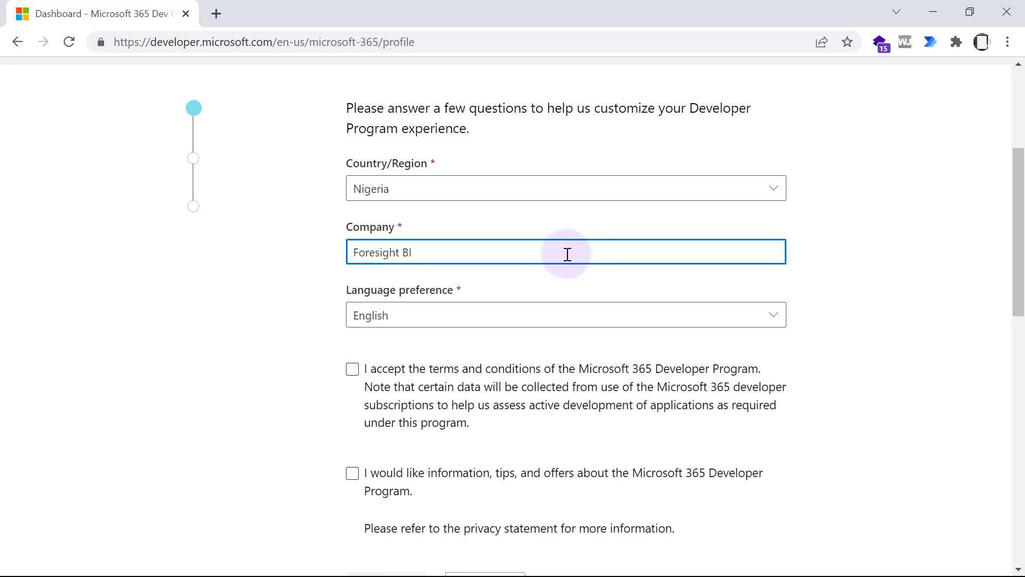
left_click(352, 208)
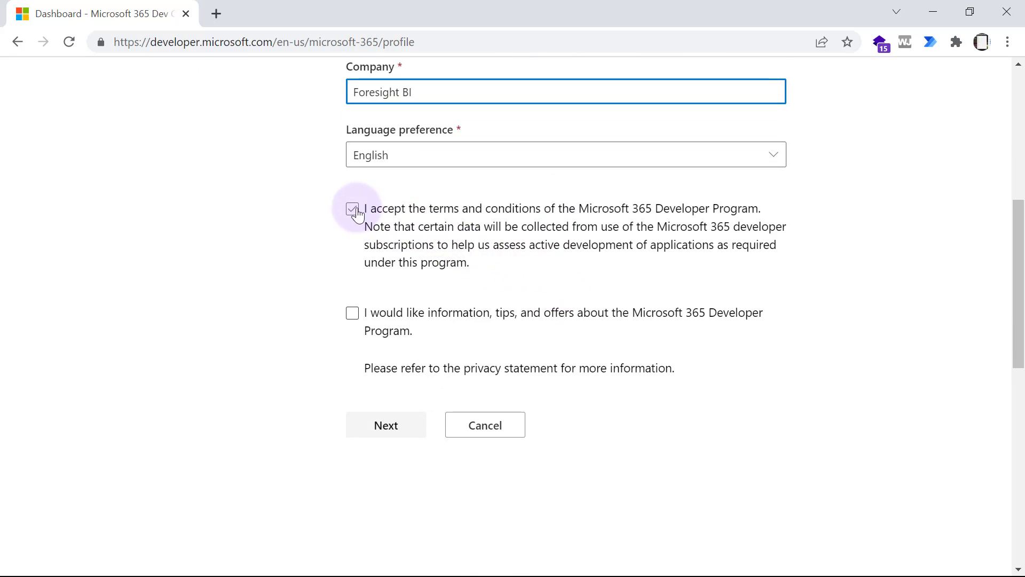
left_click(352, 312)
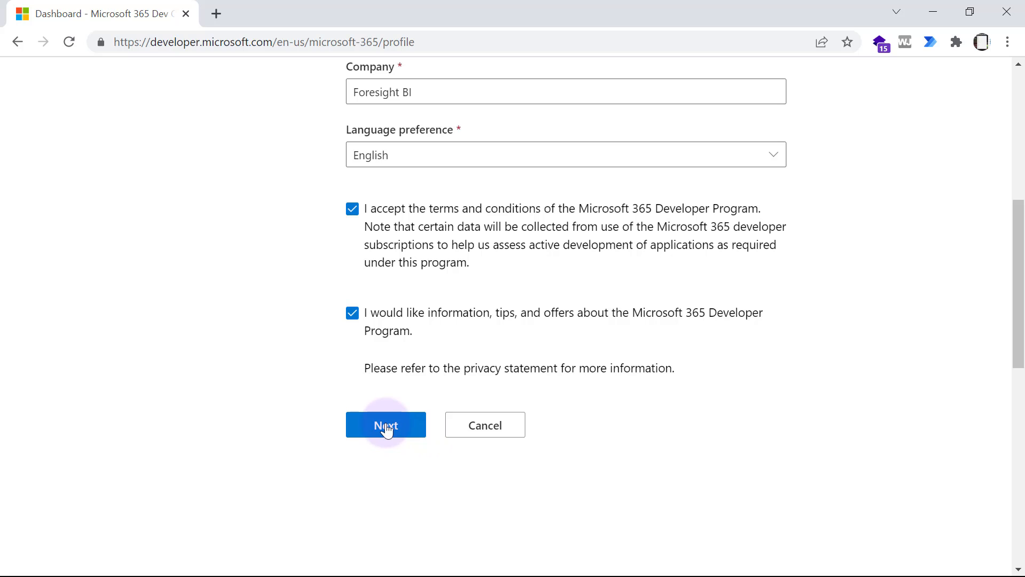
left_click(386, 425)
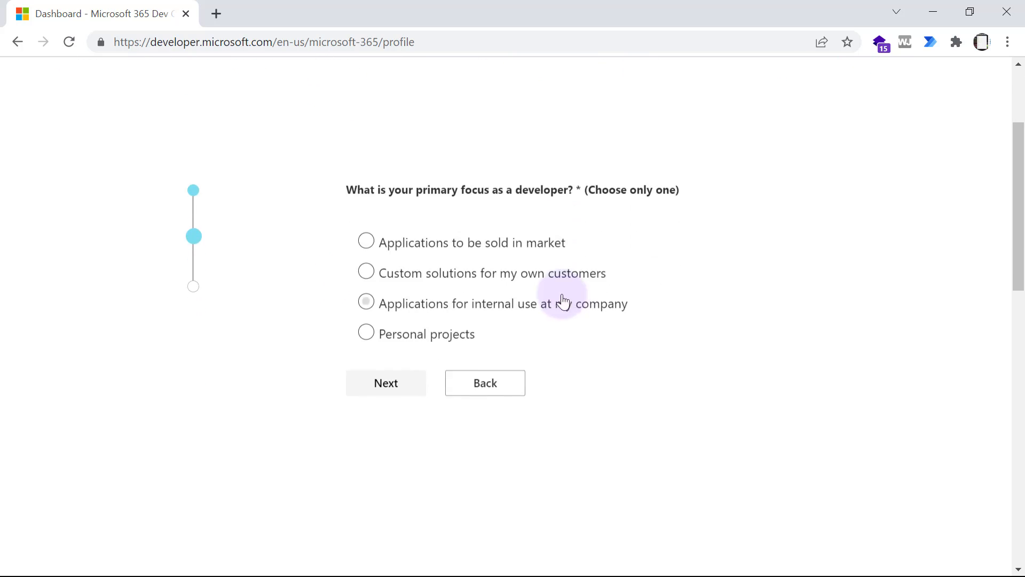
Choose Personal projects as the primary developer focus and continue.
left_click(365, 303)
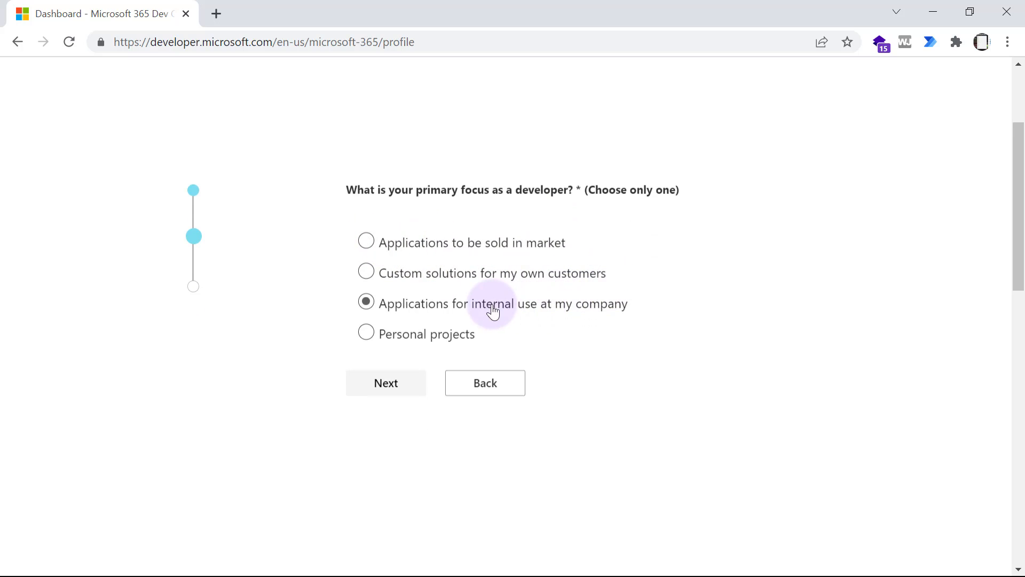
left_click(365, 333)
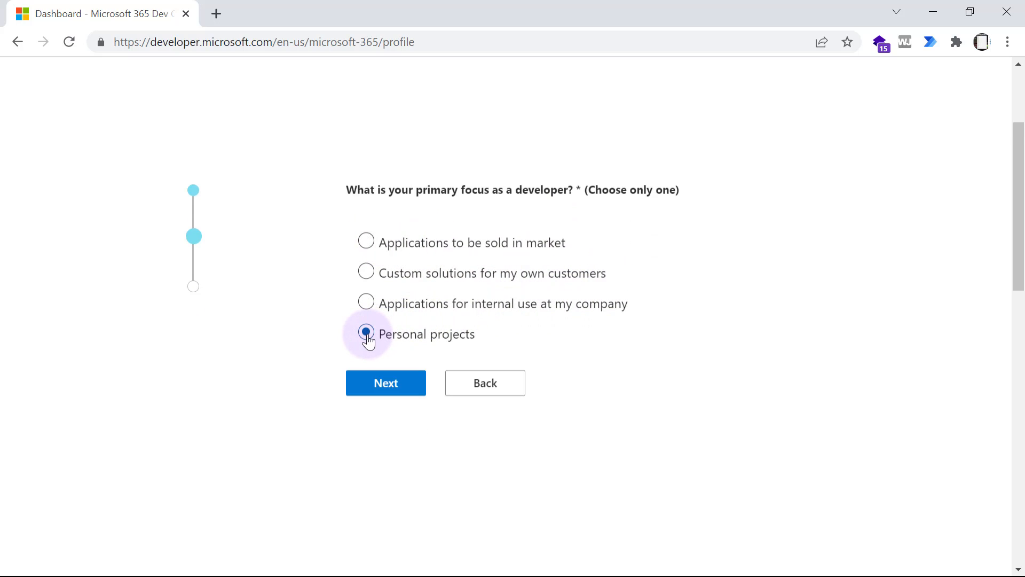
left_click(385, 382)
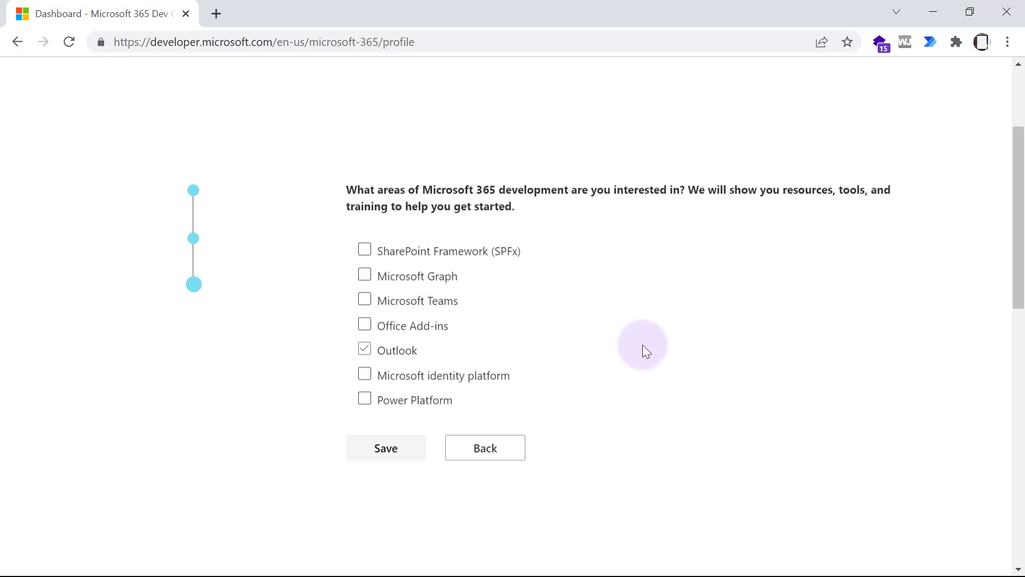
Tick SharePoint Framework, Office Add-ins, Microsoft identity platform, Power Platform and the remaining areas.
left_click(364, 250)
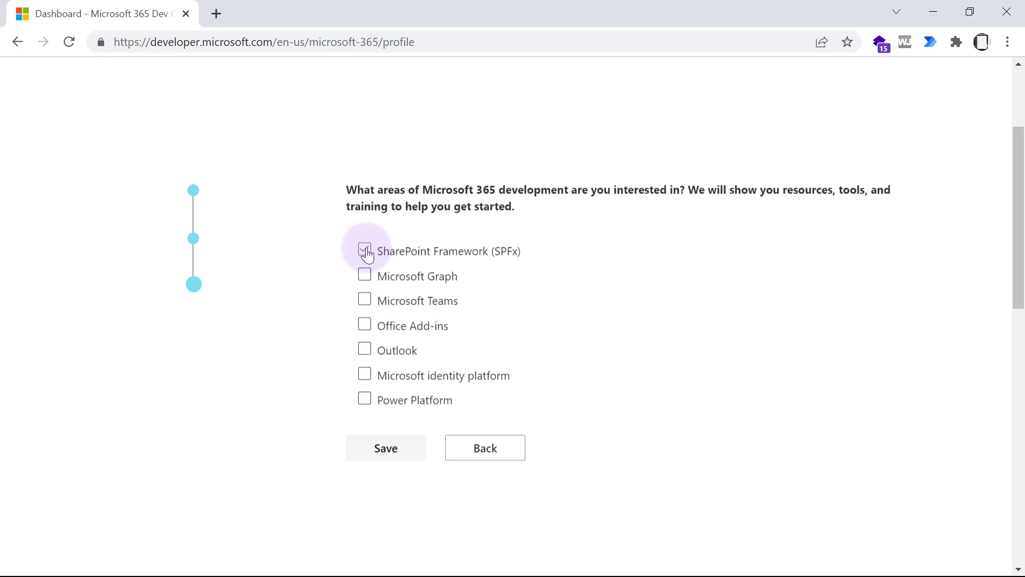
left_click(365, 325)
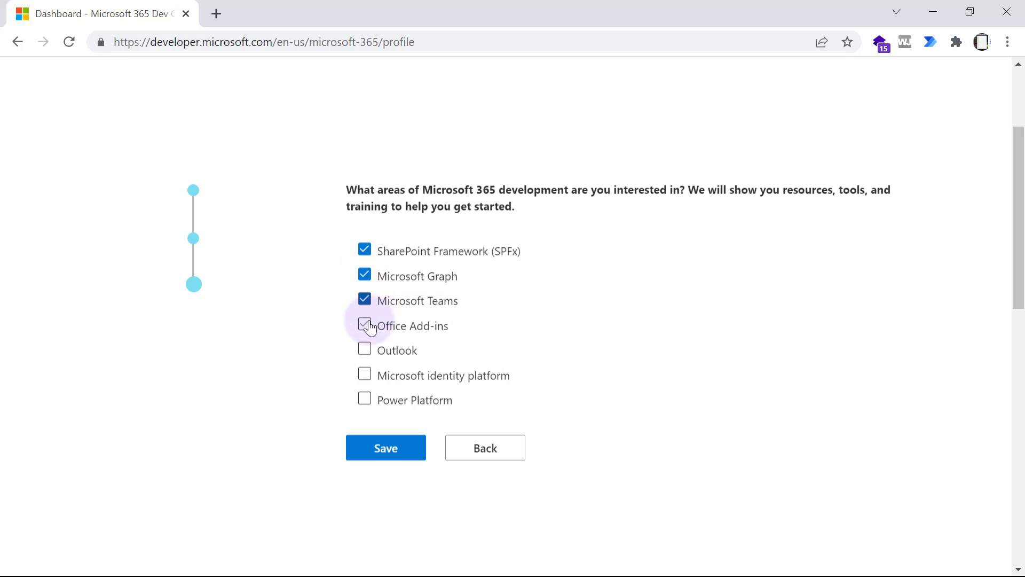
left_click(364, 375)
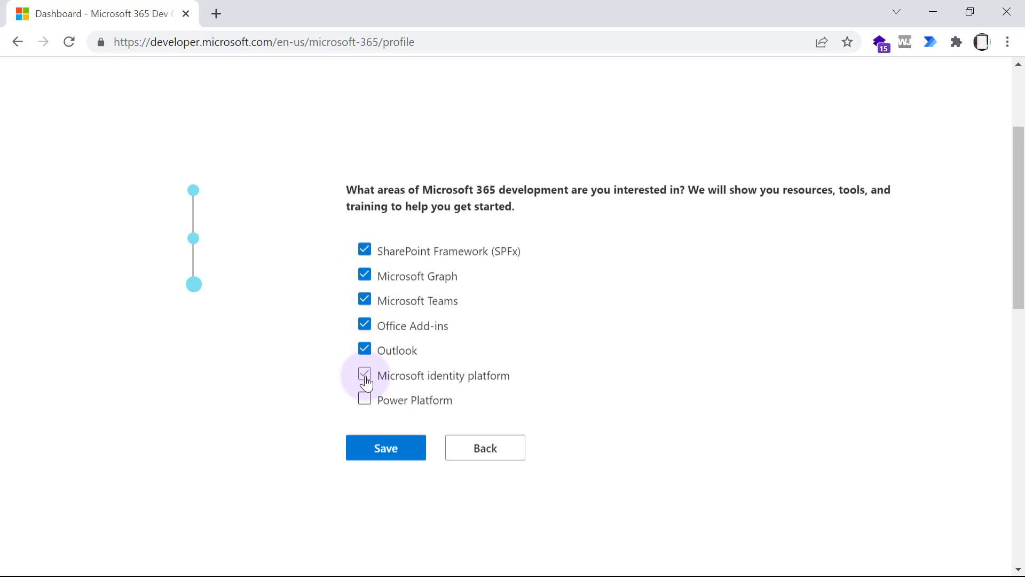
left_click(364, 375)
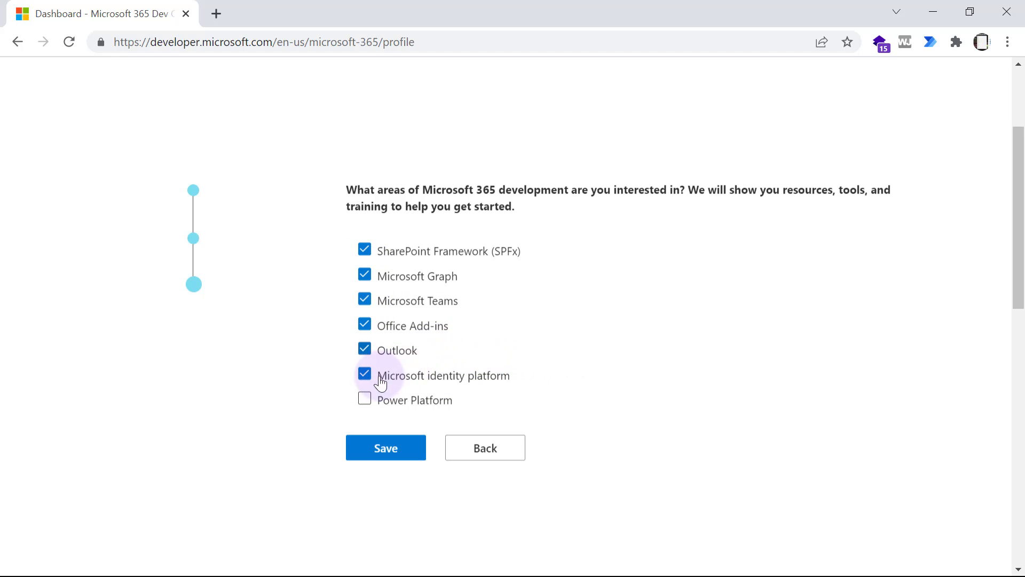
left_click(365, 400)
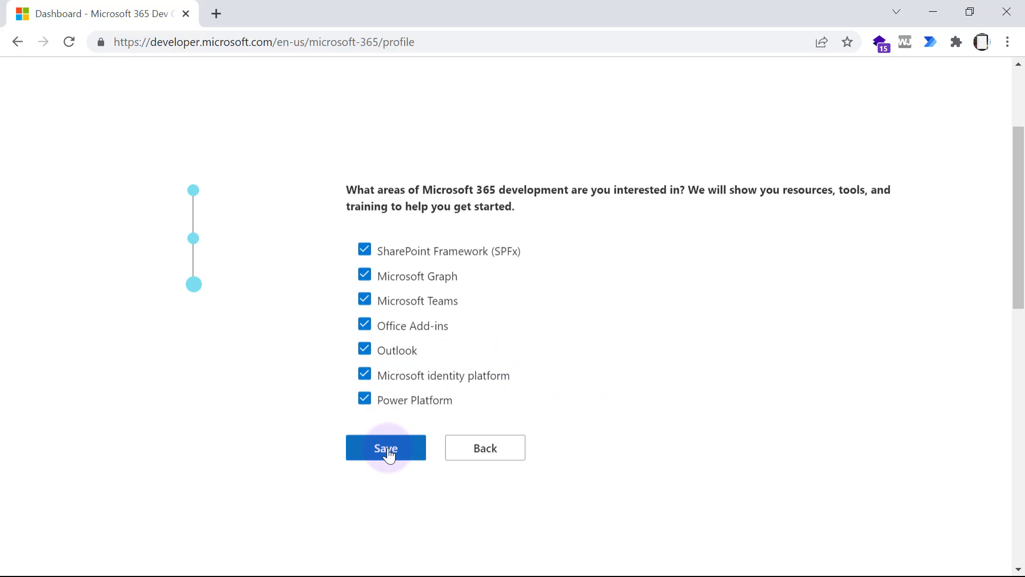
Save the profile and pick Configurable sandbox in the E5 sandbox setup.
left_click(385, 447)
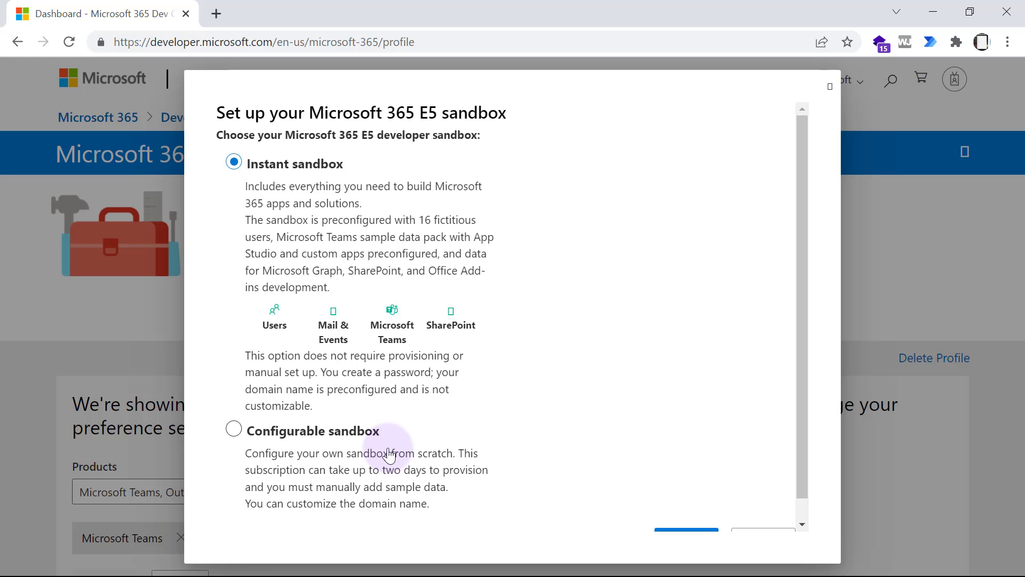
left_click(232, 164)
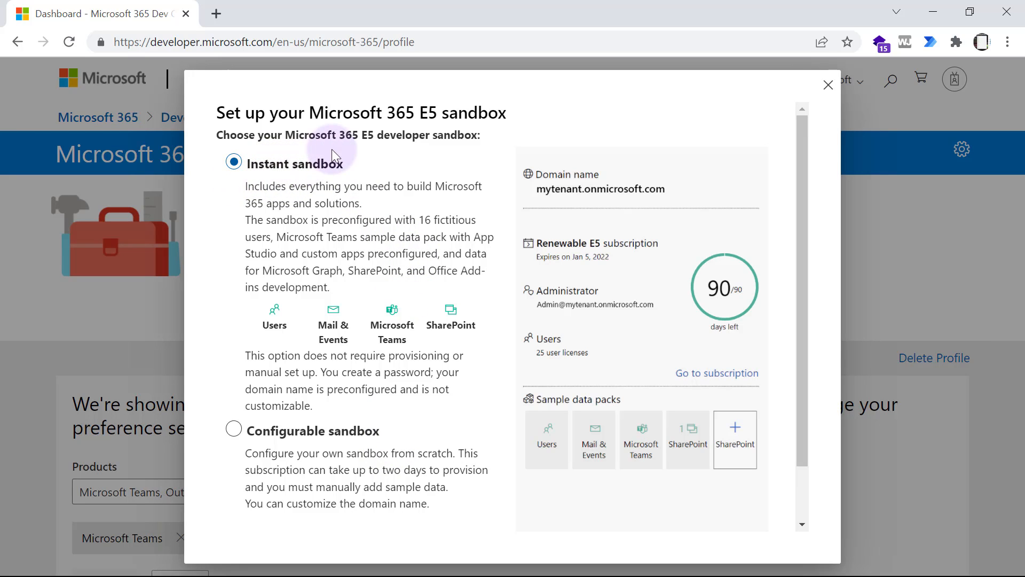
mouse_move(334, 171)
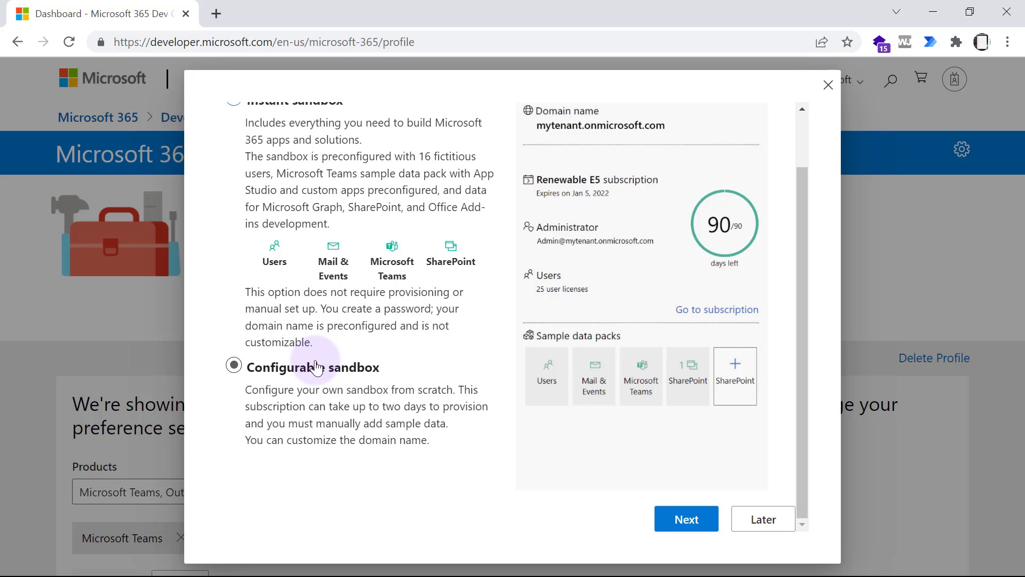
left_click(233, 364)
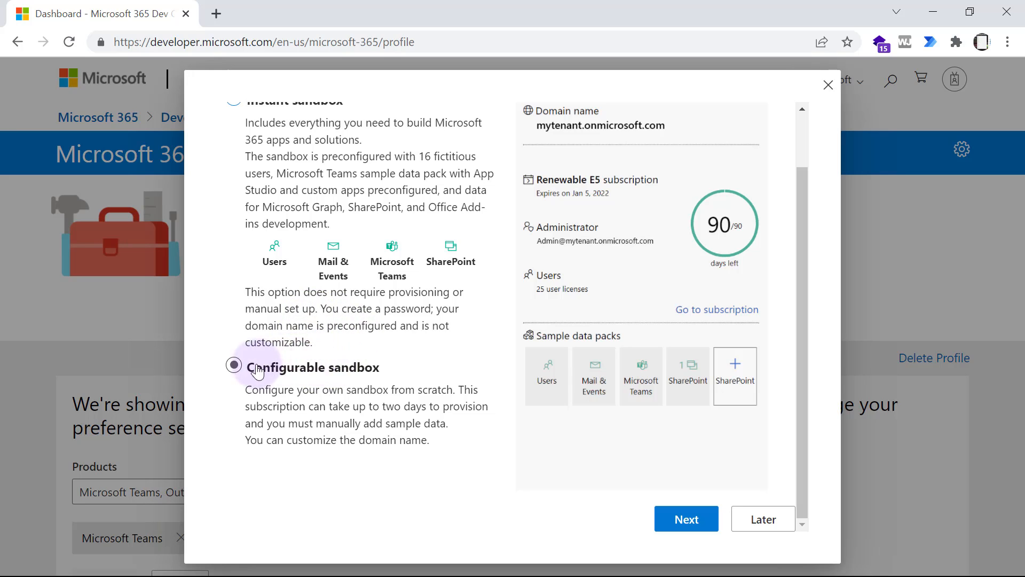
left_click(233, 364)
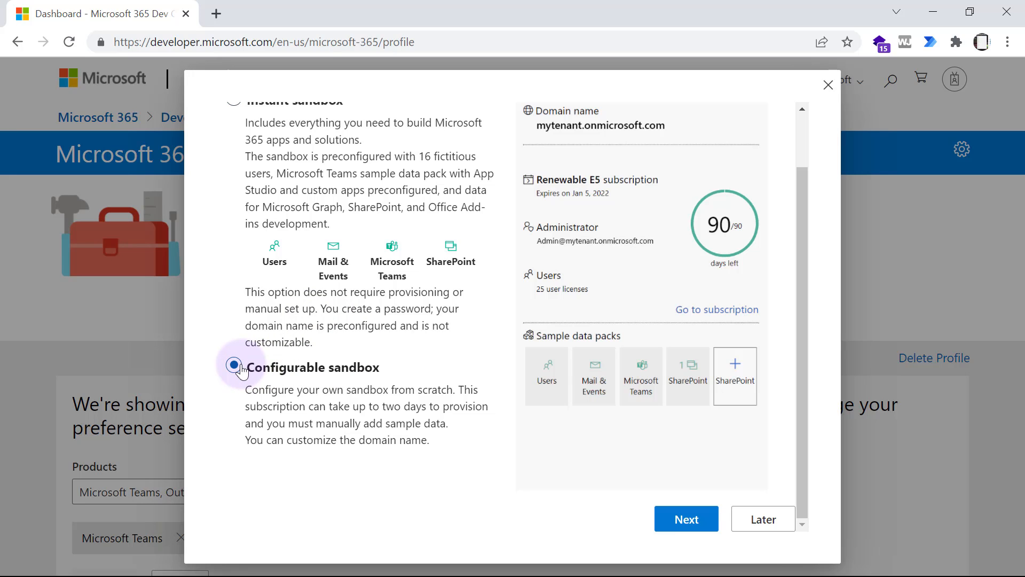
left_click(233, 364)
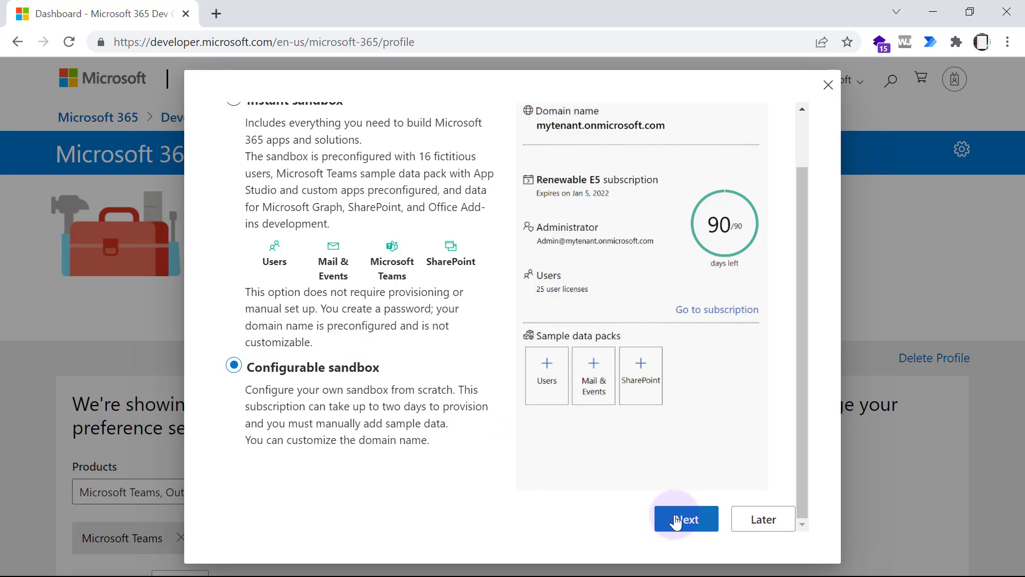
Continue to the sandbox account details and enter username AhmedTeach.
left_click(685, 518)
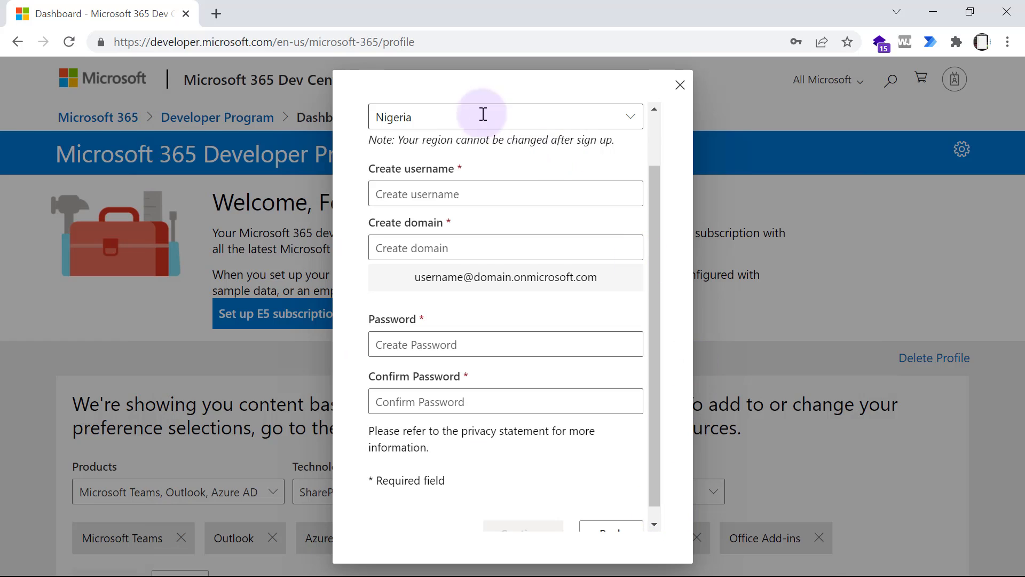
left_click(504, 192)
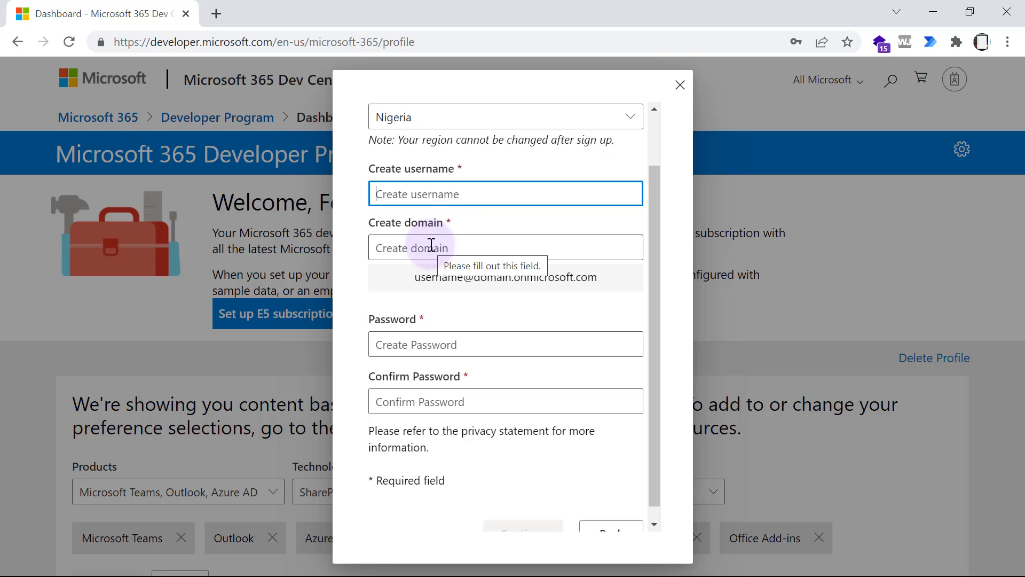
left_click(505, 193)
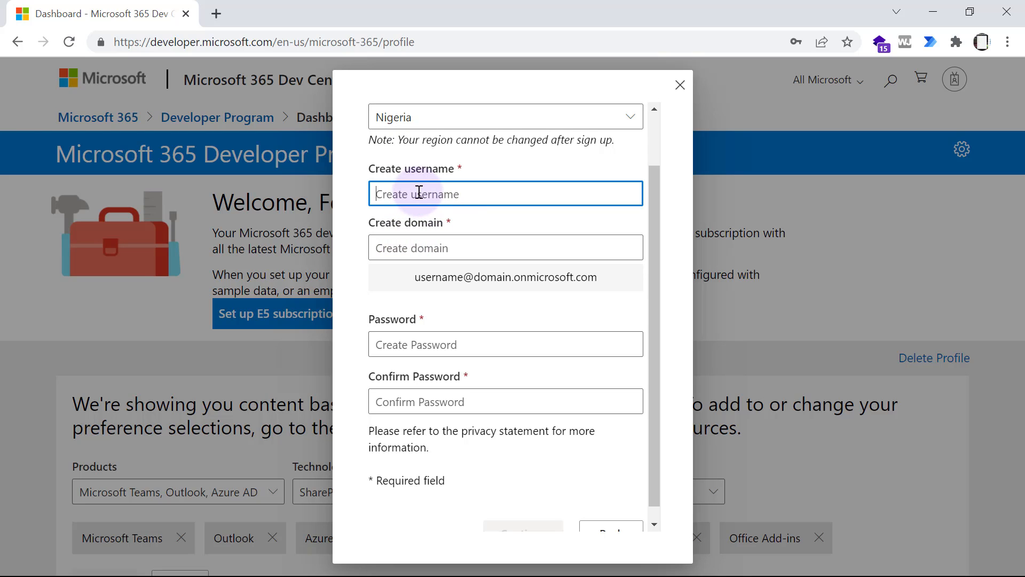
type("AhmedTeach")
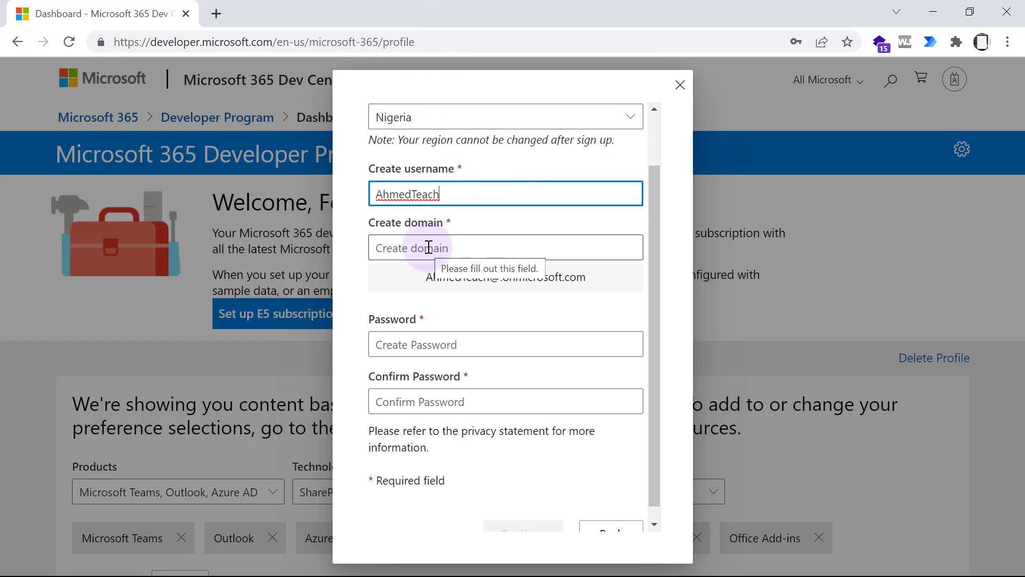
Replace the taken domain FBI2022 with ForesightBI22 and fill both password fields.
left_click(504, 247)
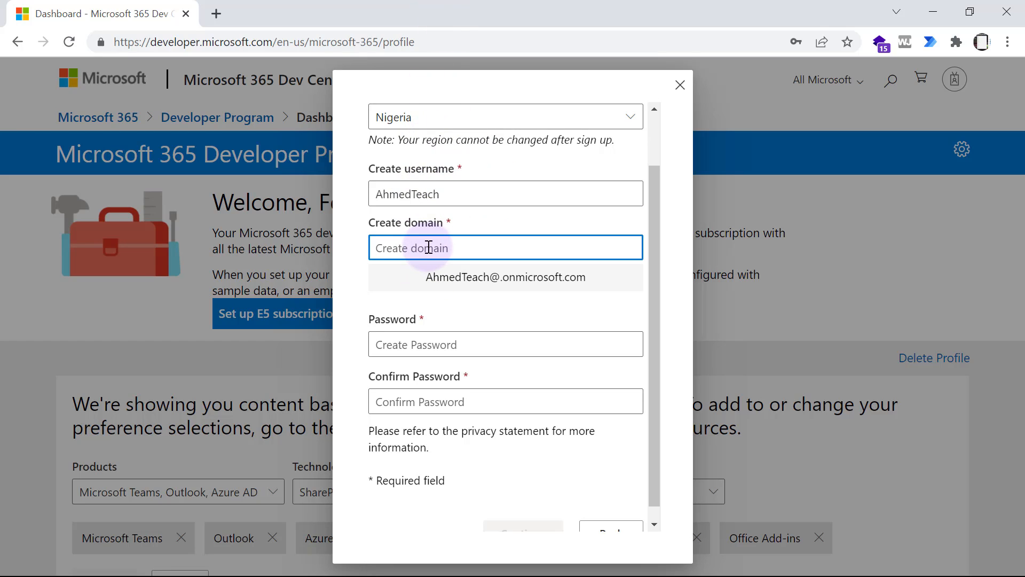
type("F")
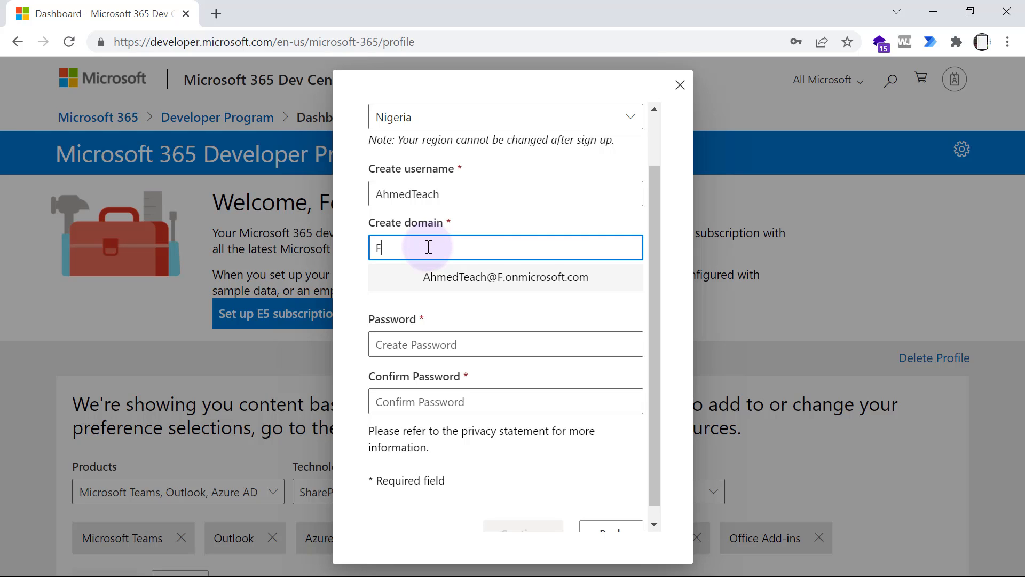
type("BI2")
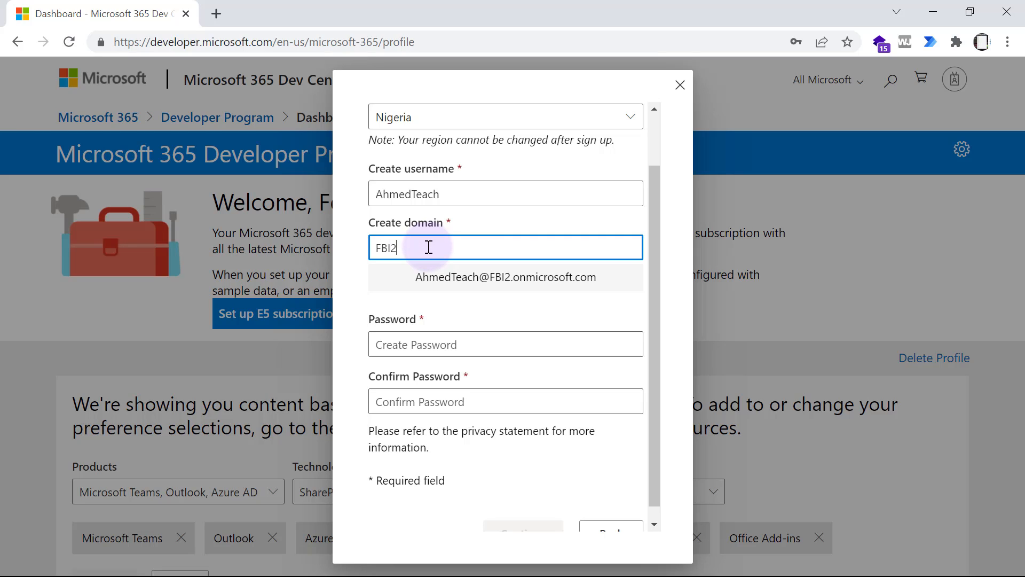
type("022")
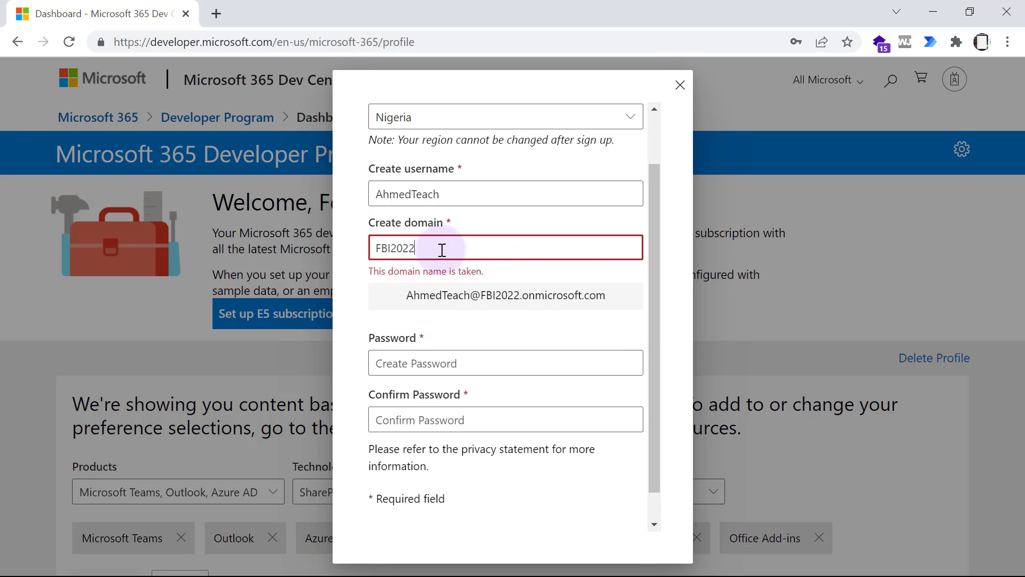
double_click(394, 247)
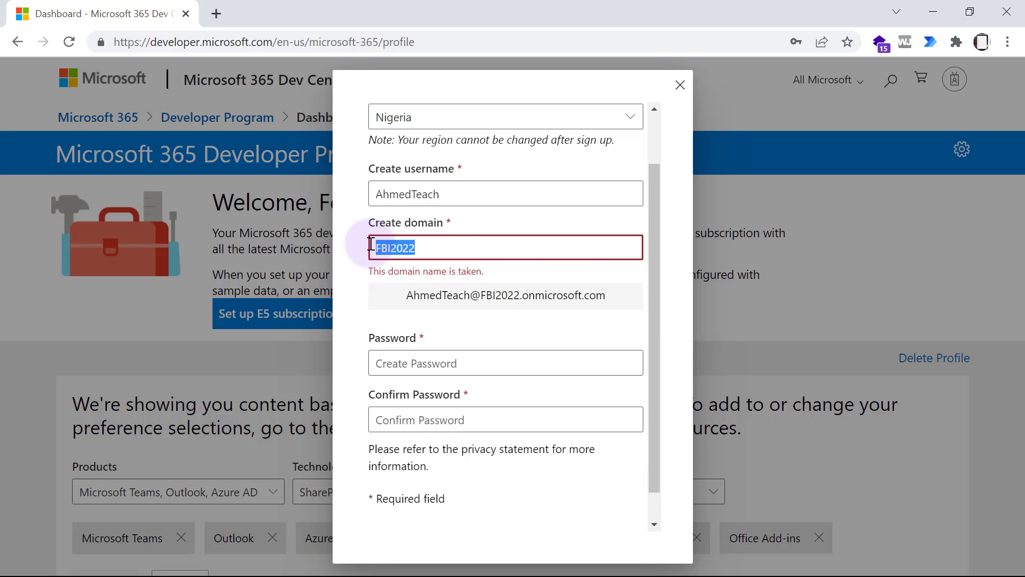
type("ForesightBI")
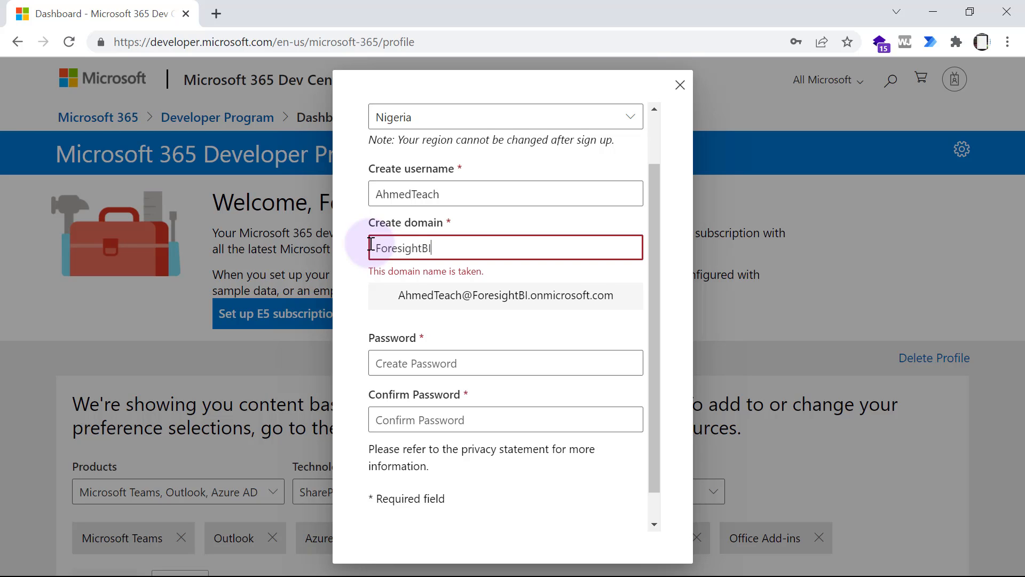
type("22")
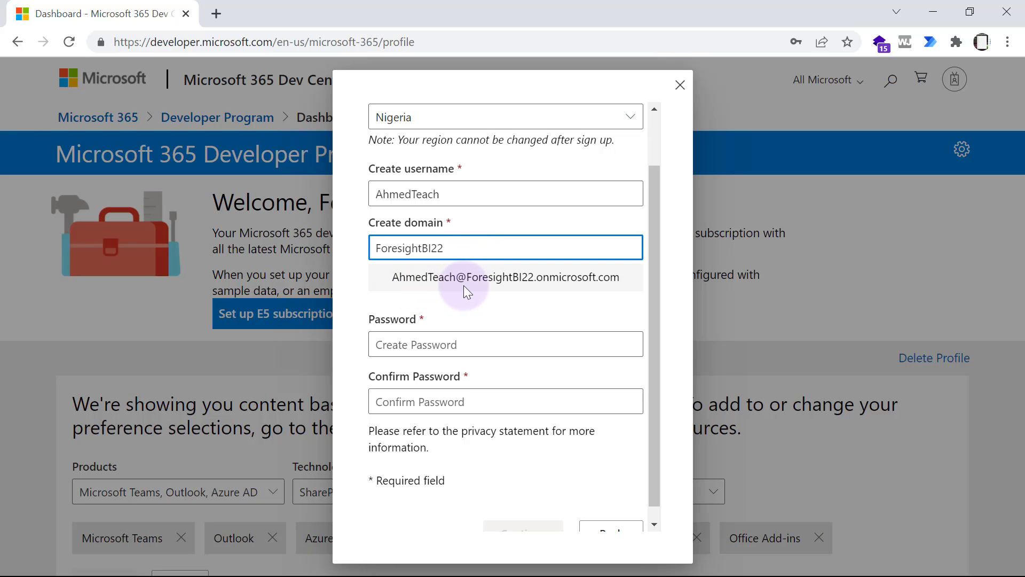
mouse_move(548, 296)
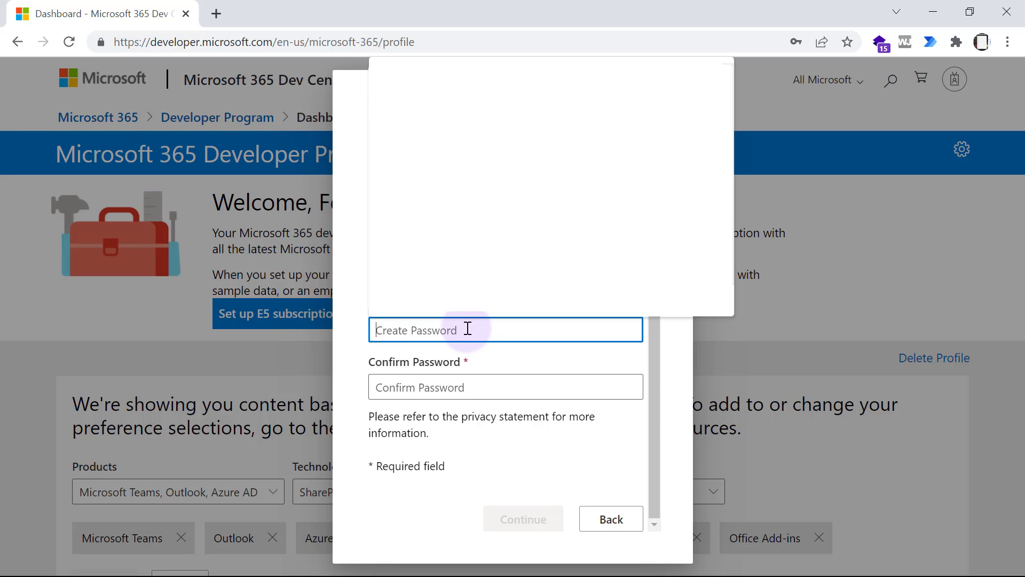
type("••••")
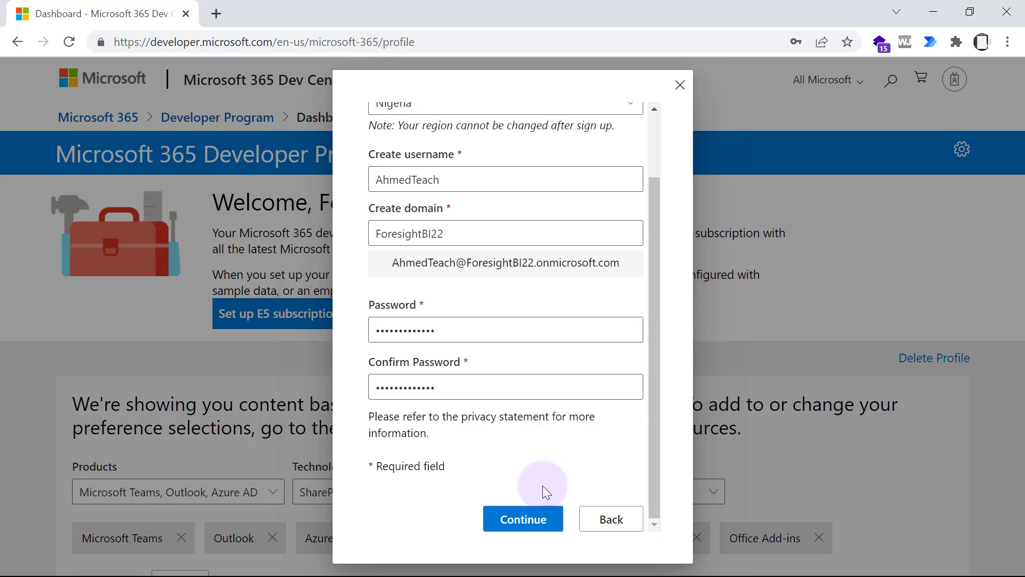
Submit the account details, dismiss Chrome's password prompt, and send a code to a phone.
left_click(522, 519)
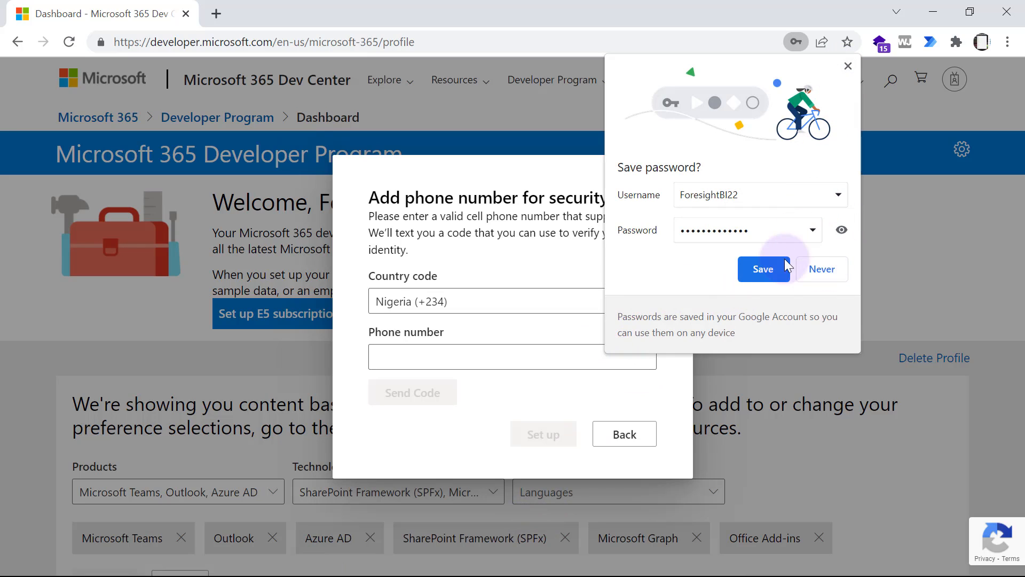
left_click(821, 269)
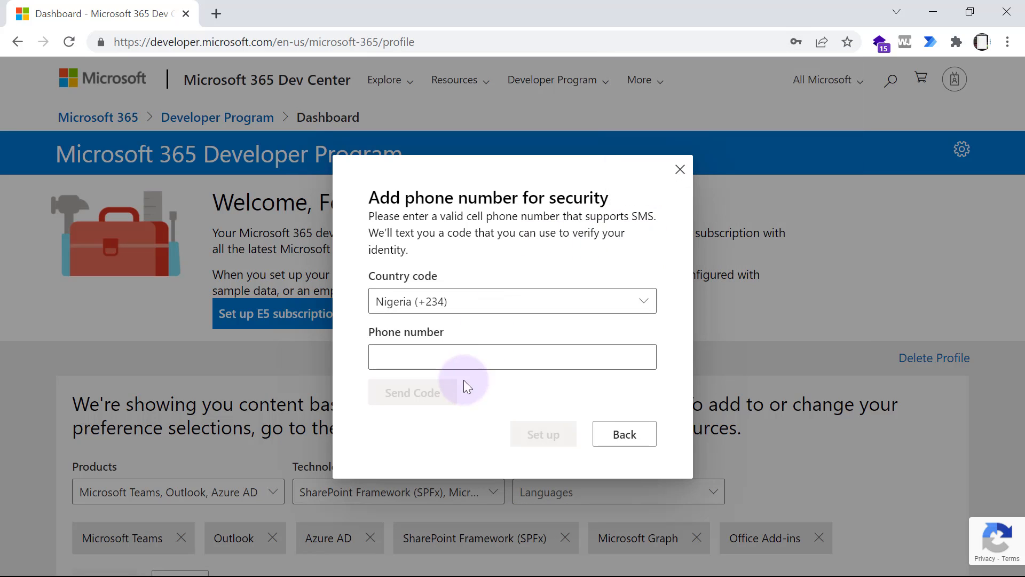
left_click(512, 356)
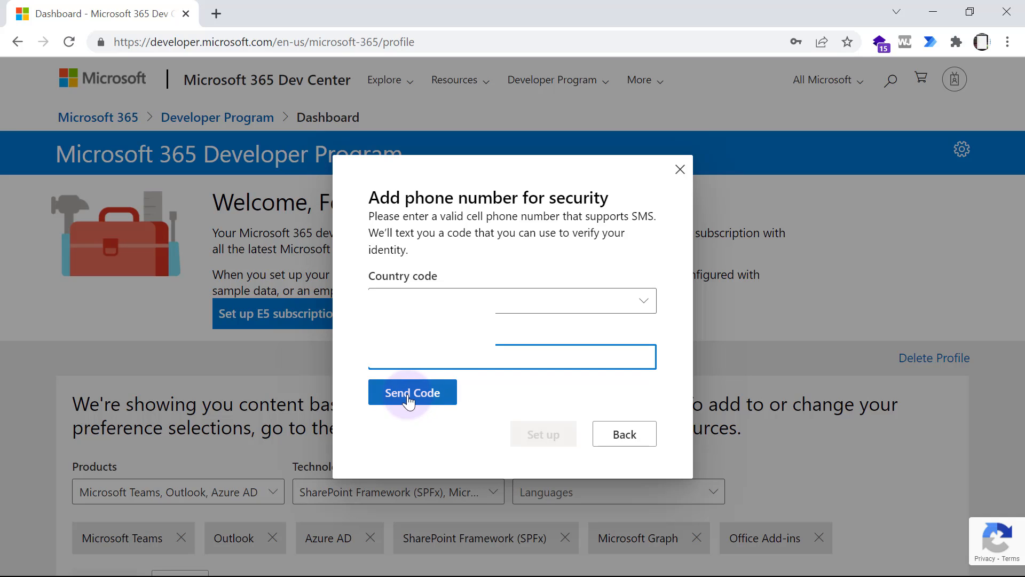
left_click(412, 392)
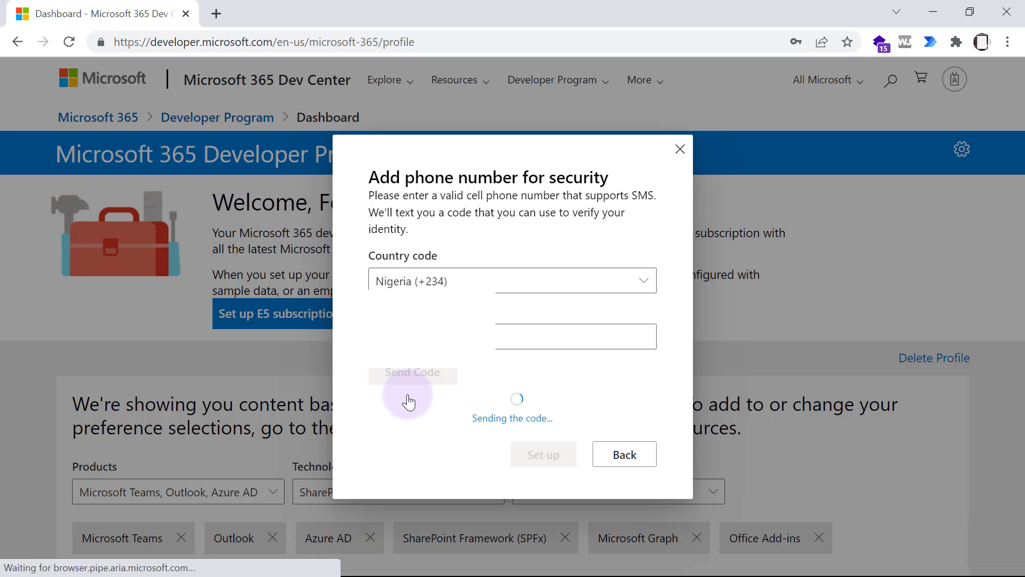
left_click(412, 372)
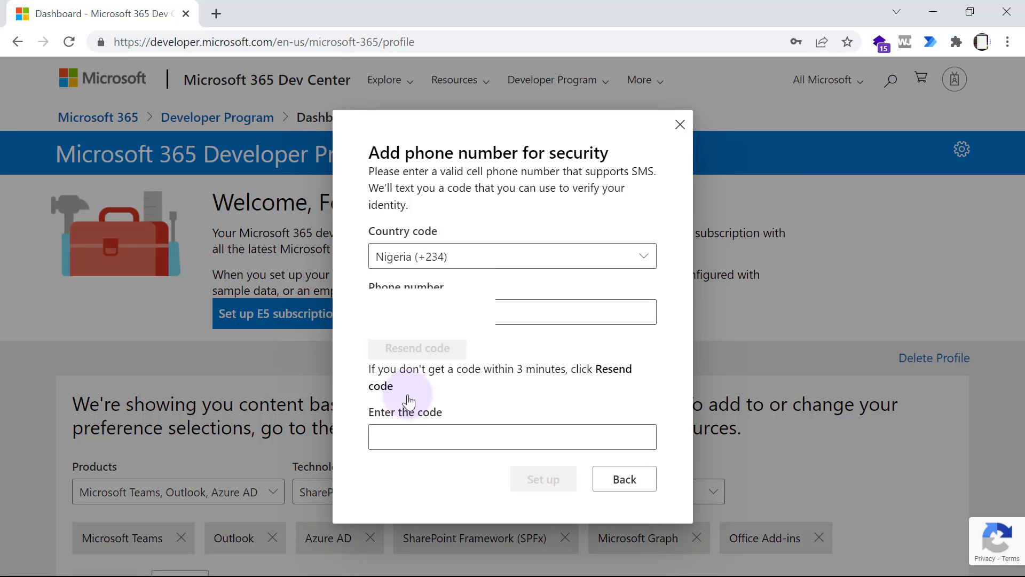
left_click(512, 436)
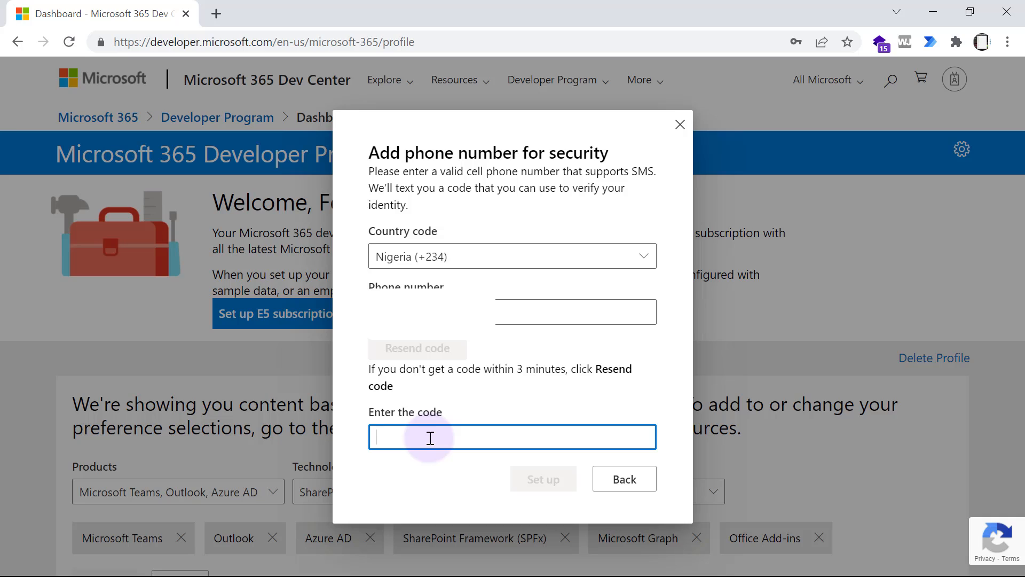
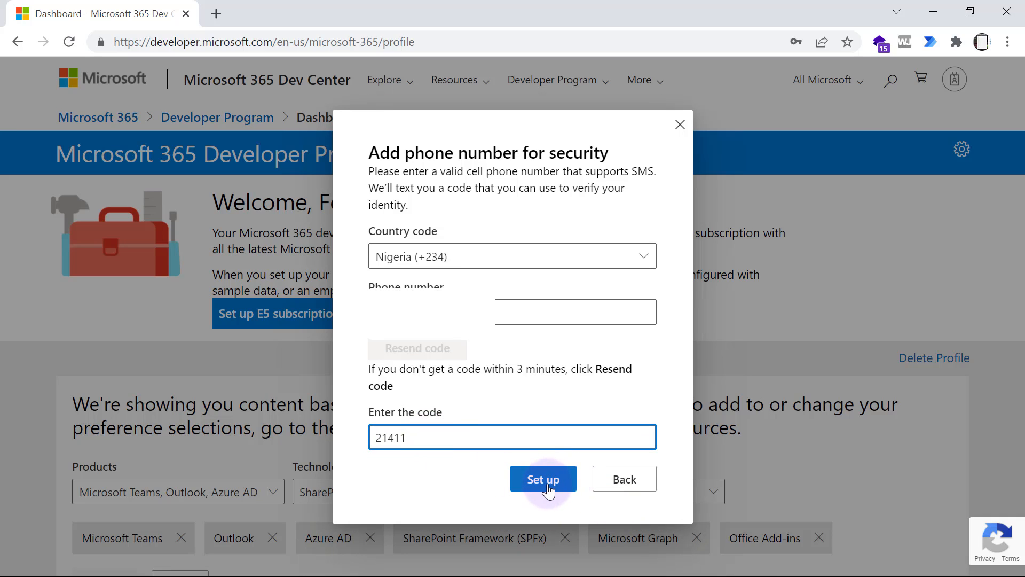
left_click(544, 478)
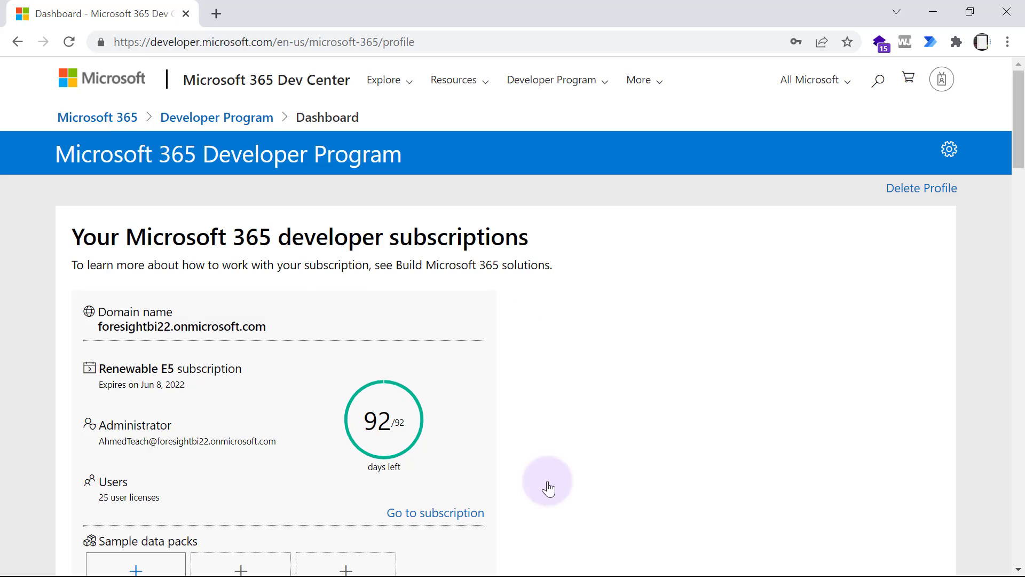
mouse_move(571, 431)
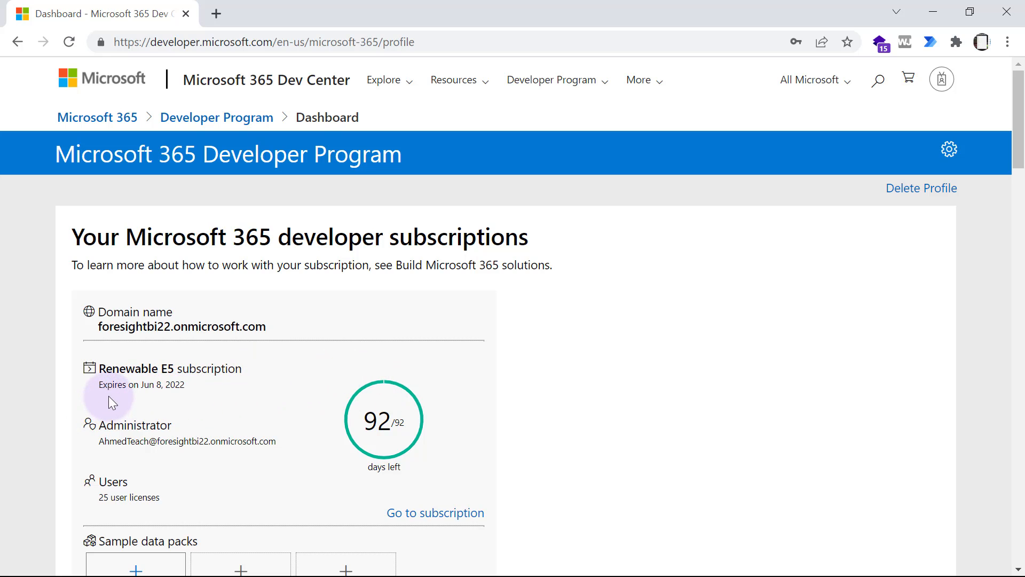
Scroll the E5 subscription dashboard, then select and deselect the administrator email.
scroll("down", 3)
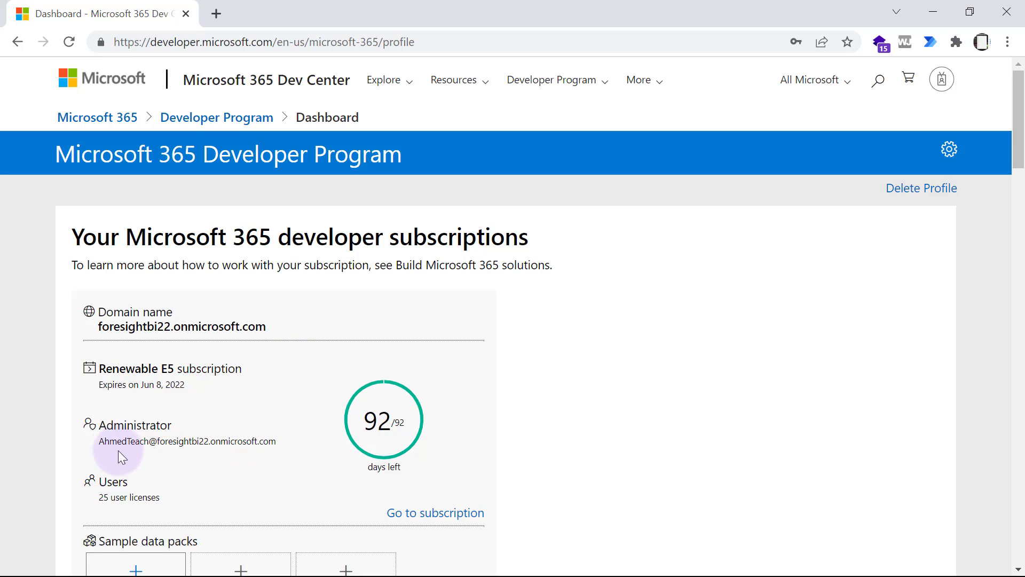
double_click(122, 440)
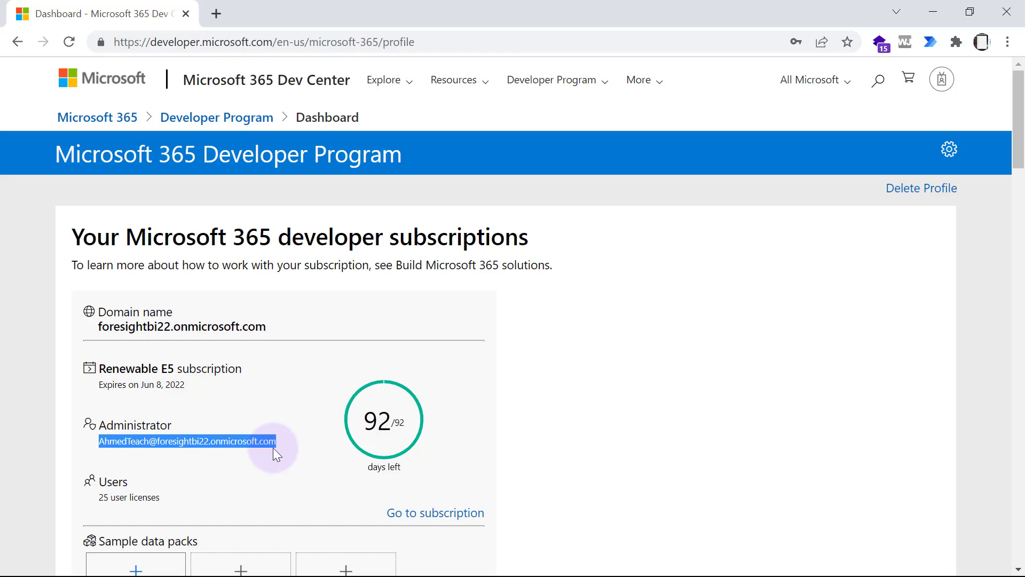
left_click(425, 33)
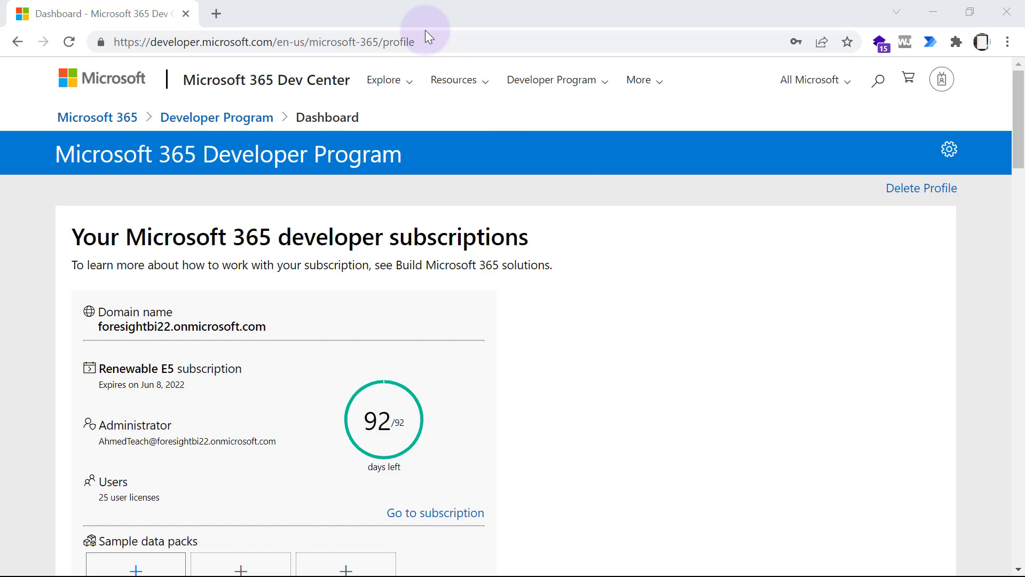
mouse_move(677, 301)
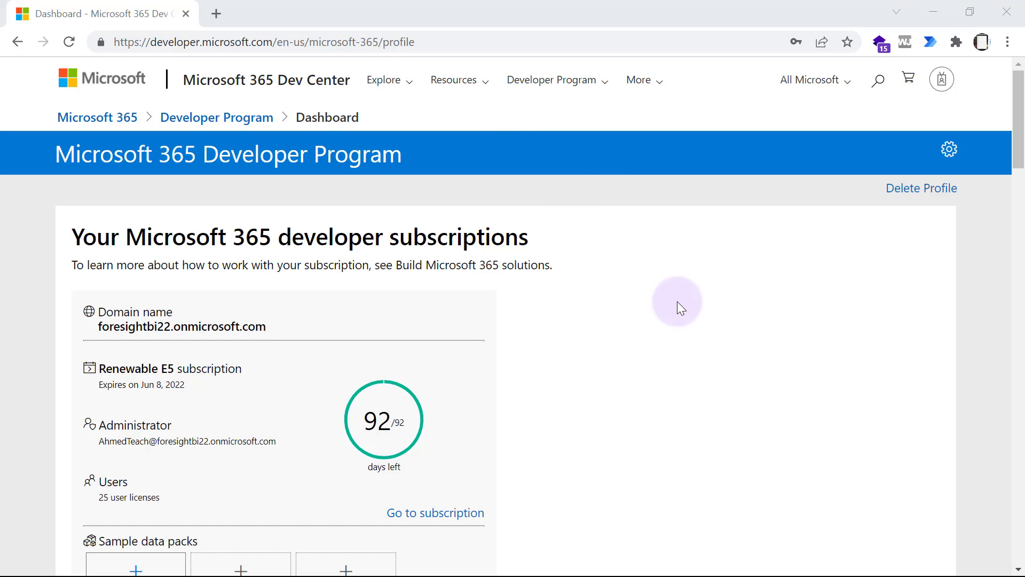